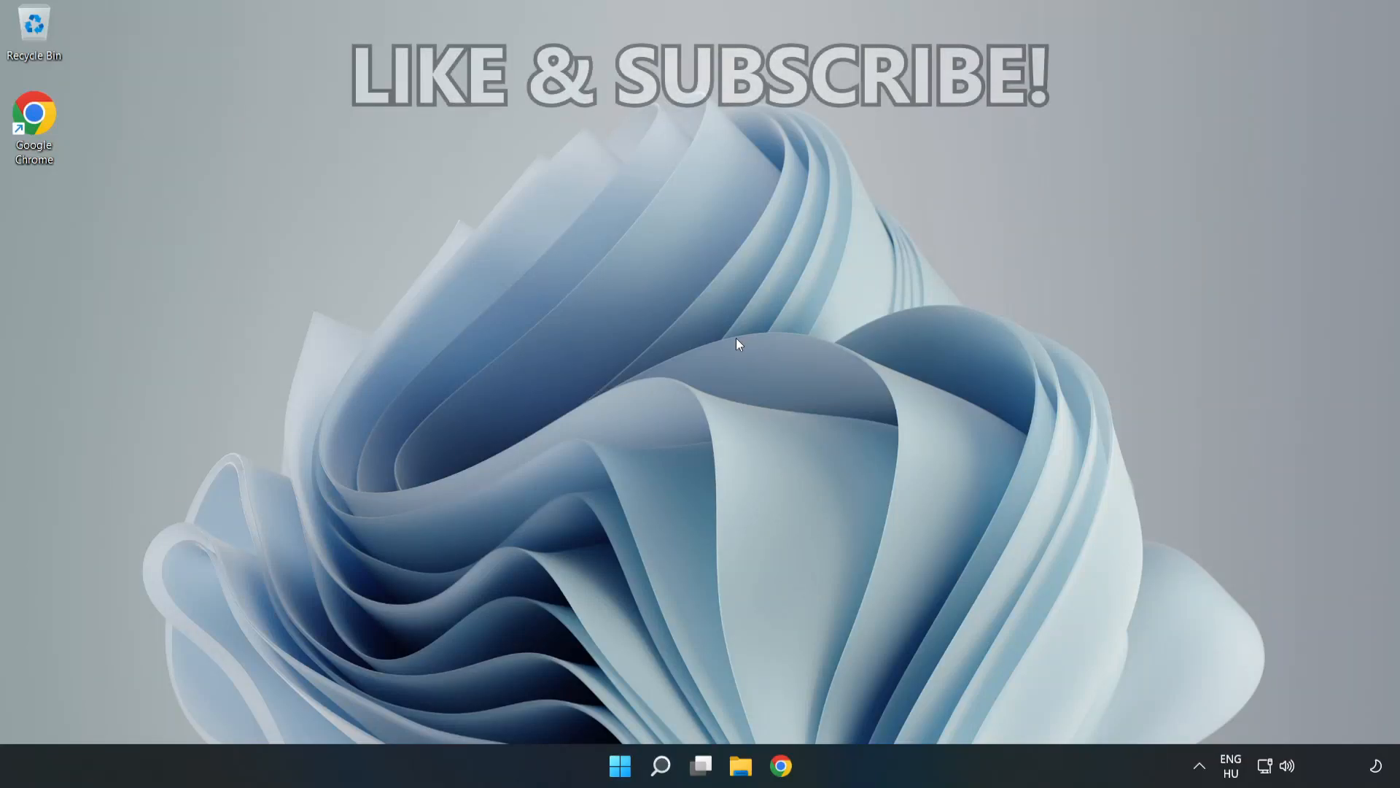
pyautogui.moveTo(696, 397)
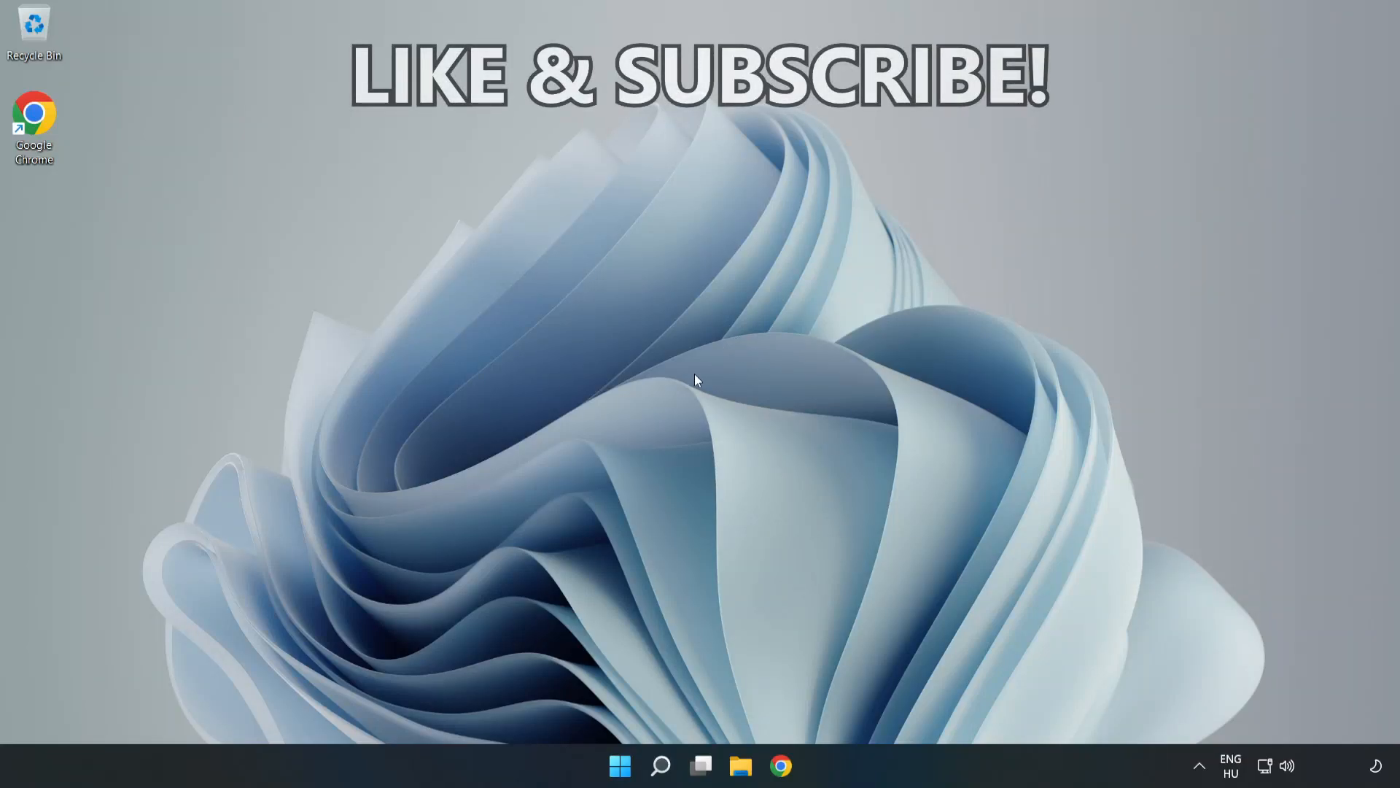
# Step: Search for 'cmd' and launch Command Prompt as administrator
pyautogui.click(661, 763)
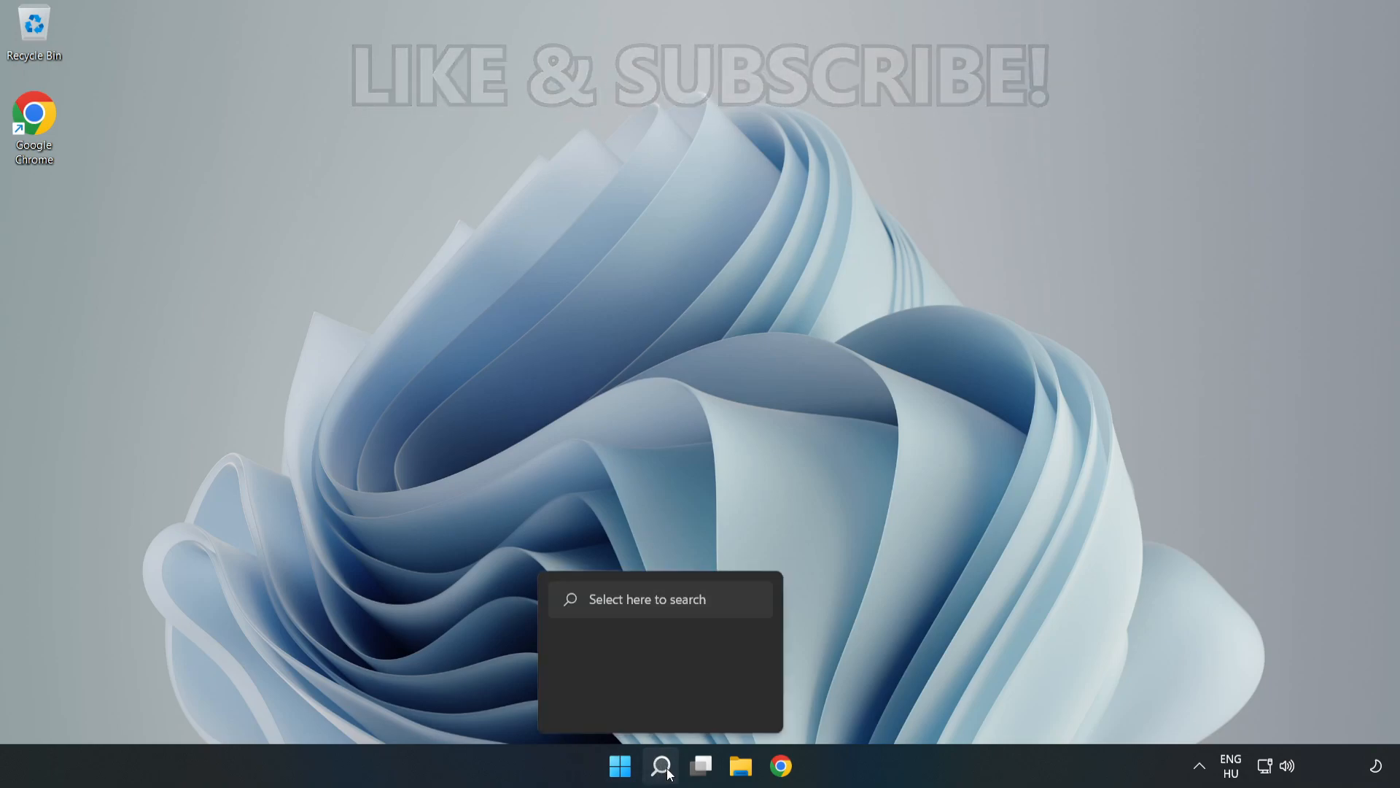
pyautogui.click(660, 765)
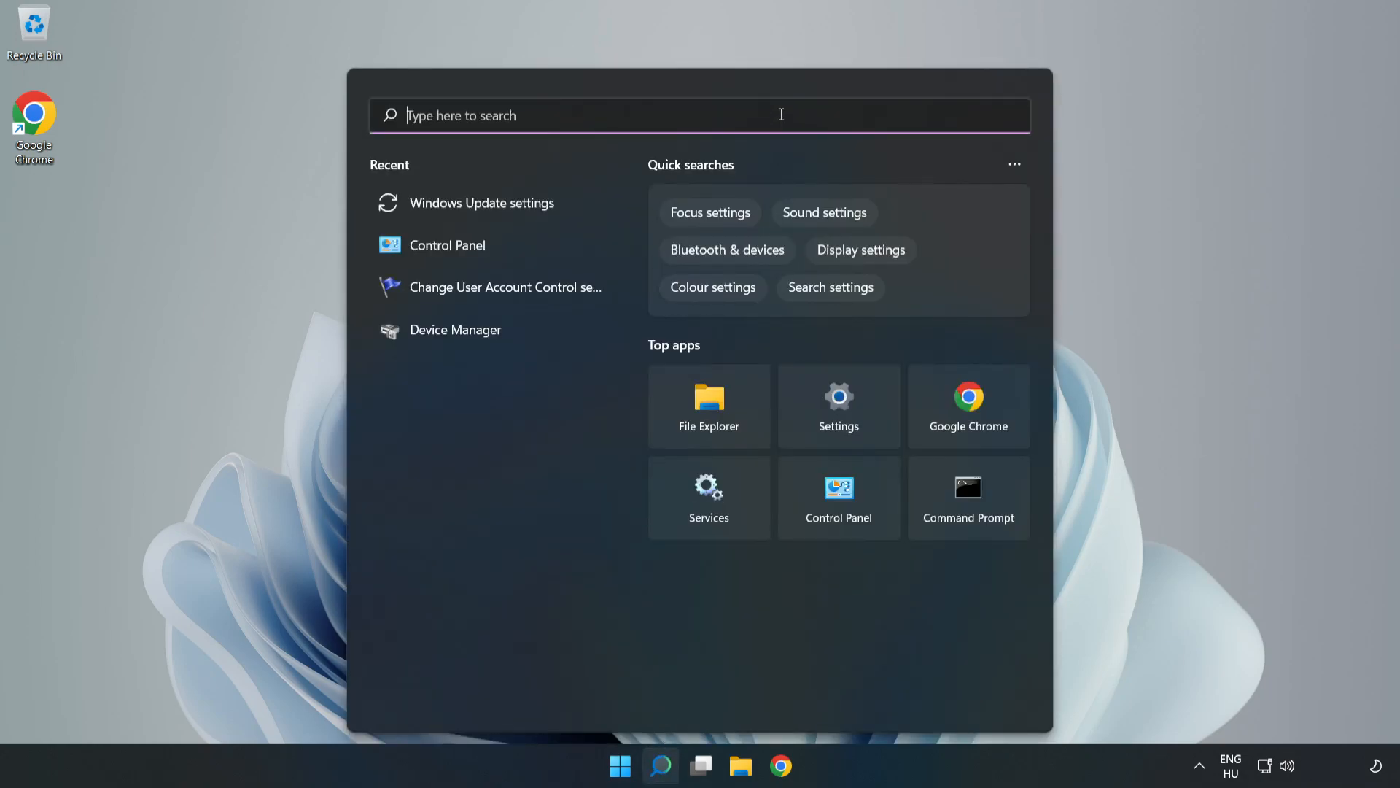
pyautogui.write('cmd')
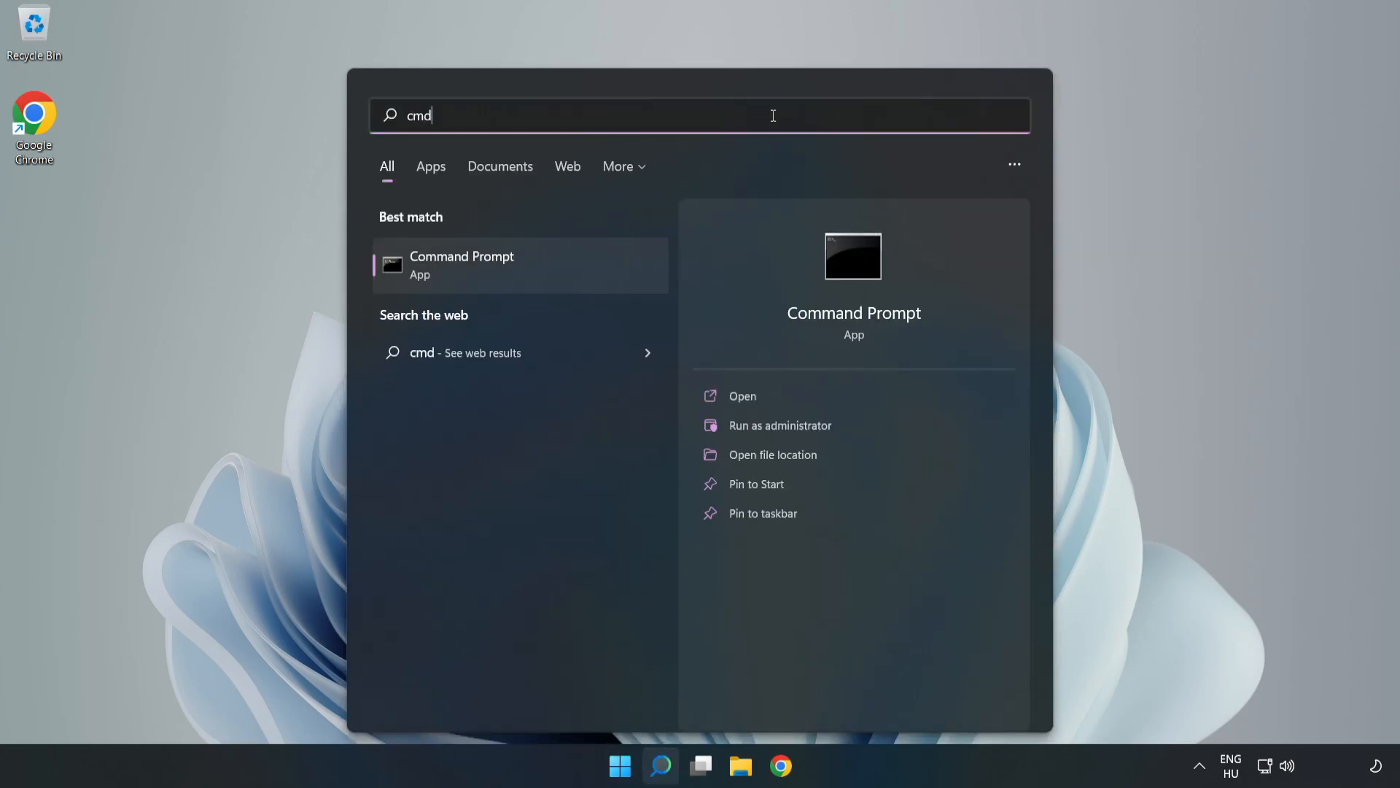
pyautogui.moveTo(569, 267)
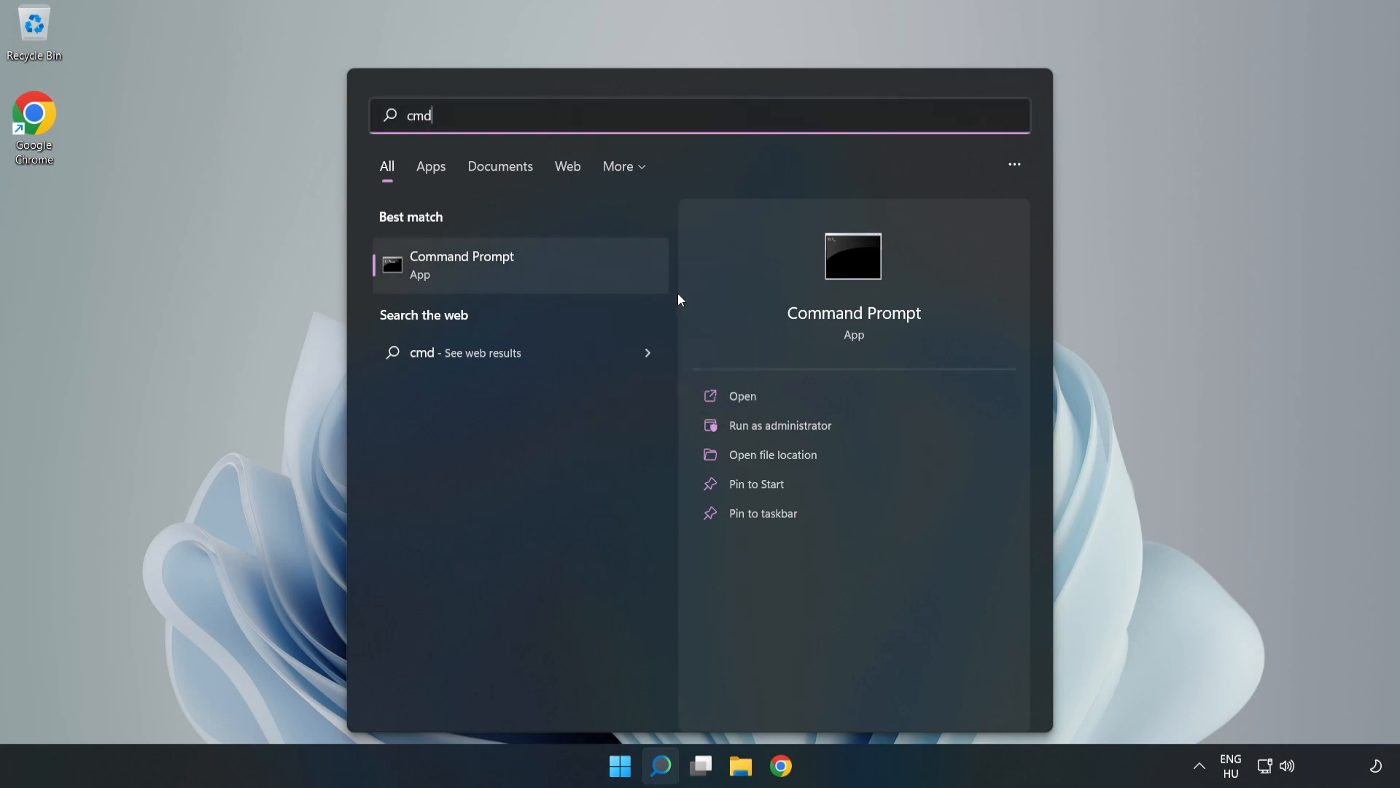
pyautogui.click(781, 425)
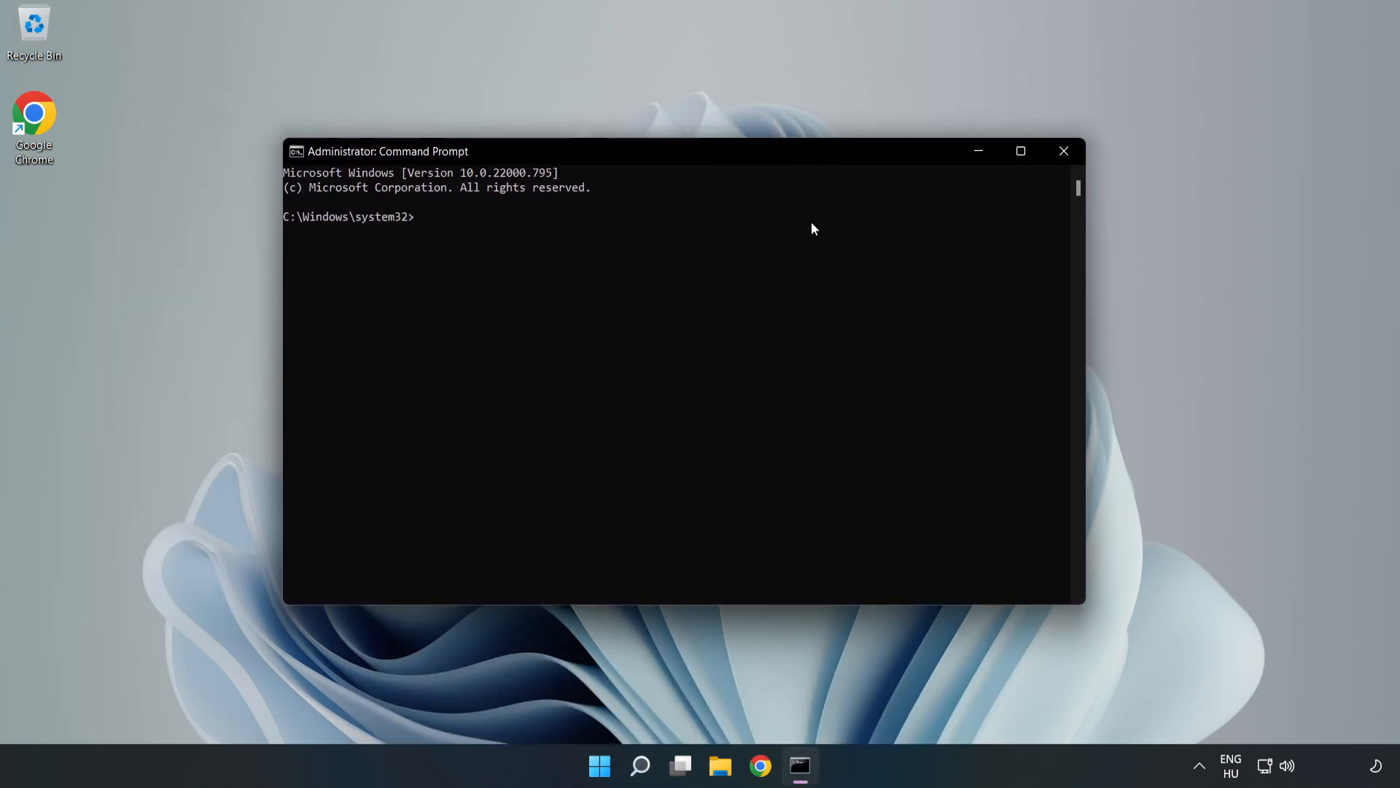
# Step: Flush the DNS resolver cache with ipconfig /flushdns
pyautogui.write('ipconfig /f')
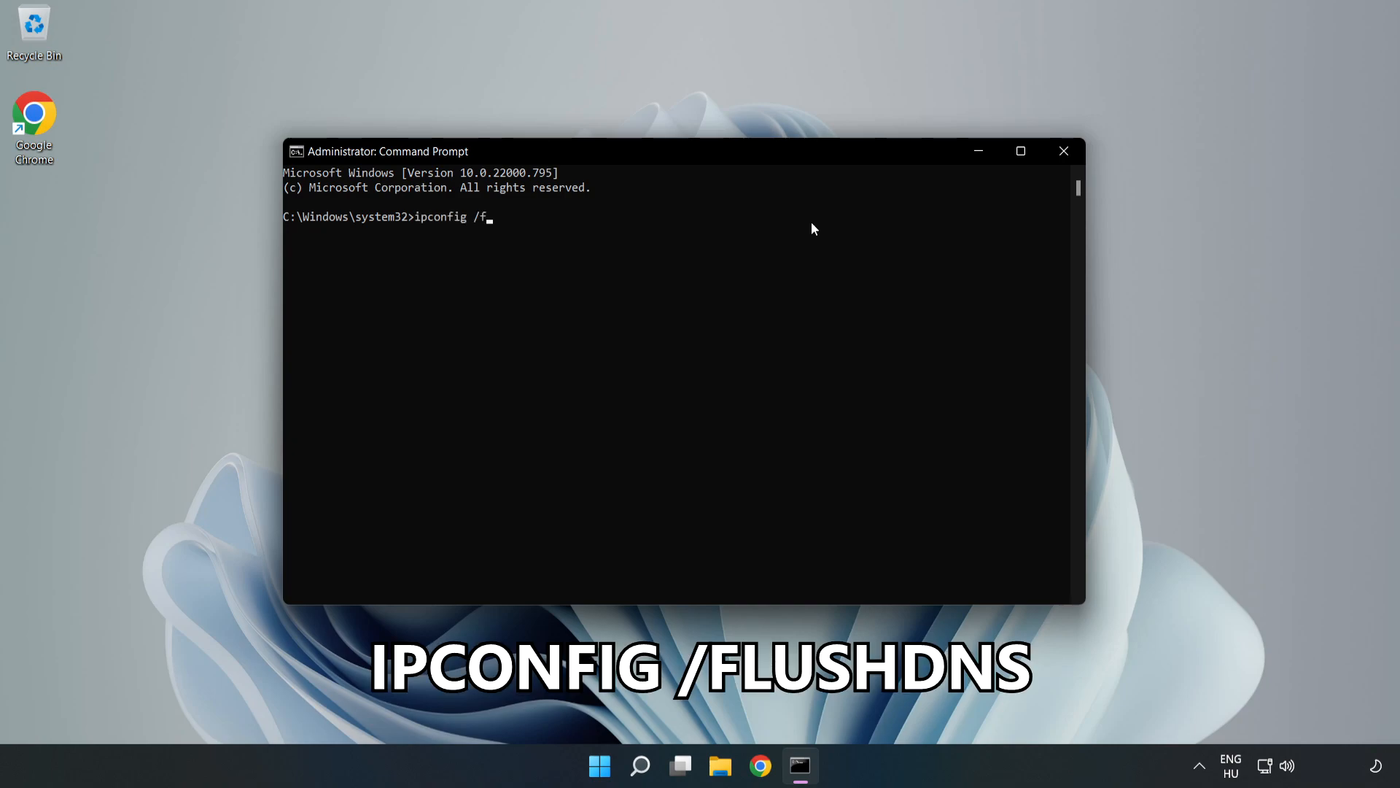
pyautogui.write('lushdns')
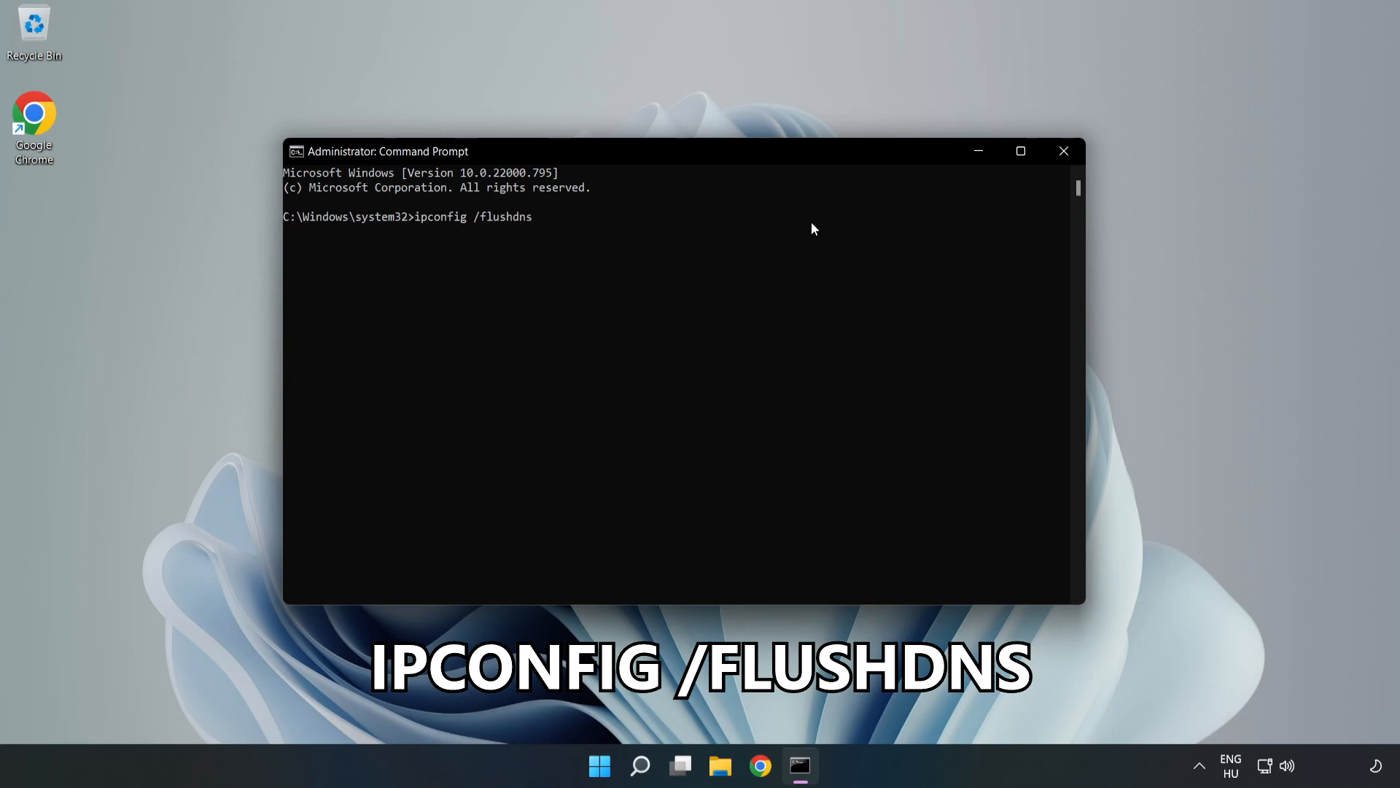
pyautogui.press('Enter')
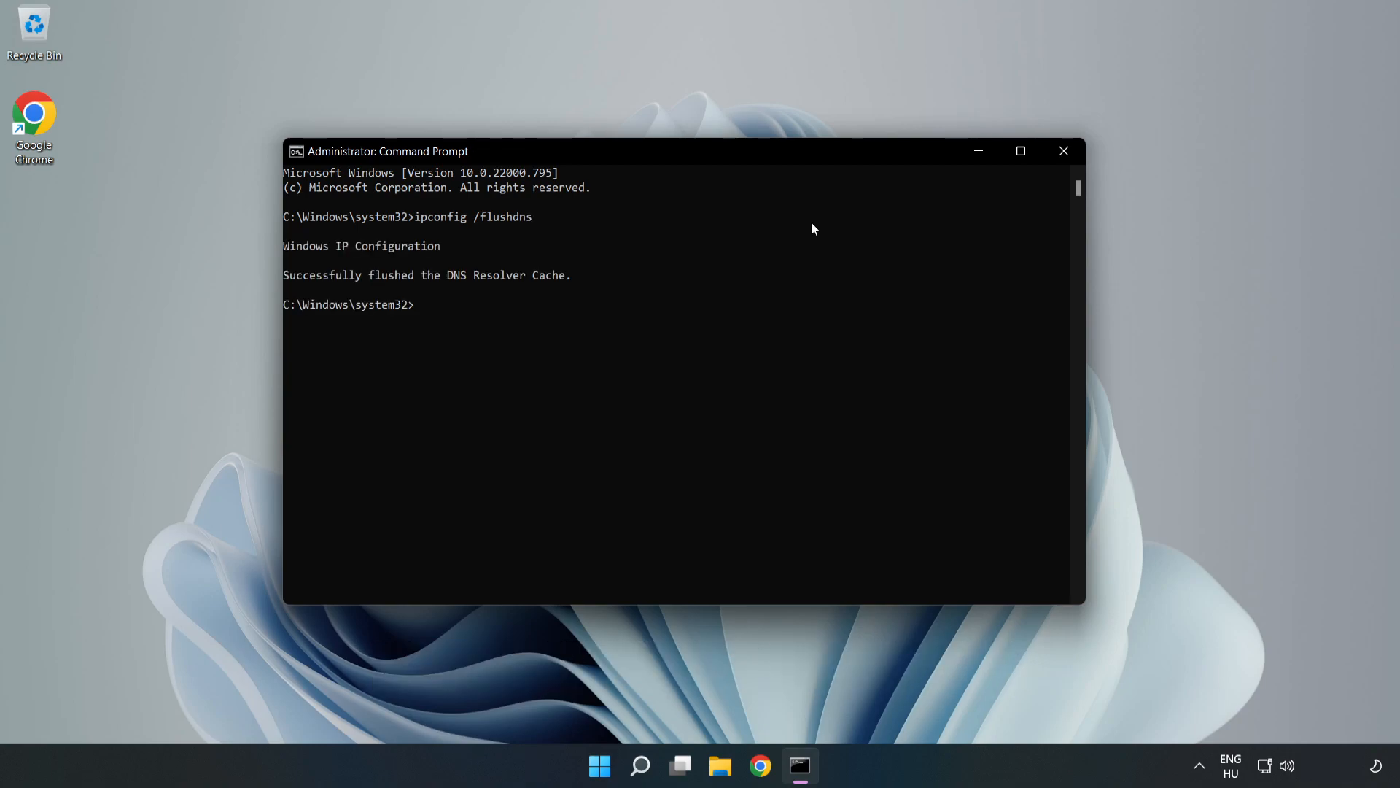
# Step: Reset the Winsock catalog with netsh winsock reset and exit Command Prompt
pyautogui.write('netsh wins')
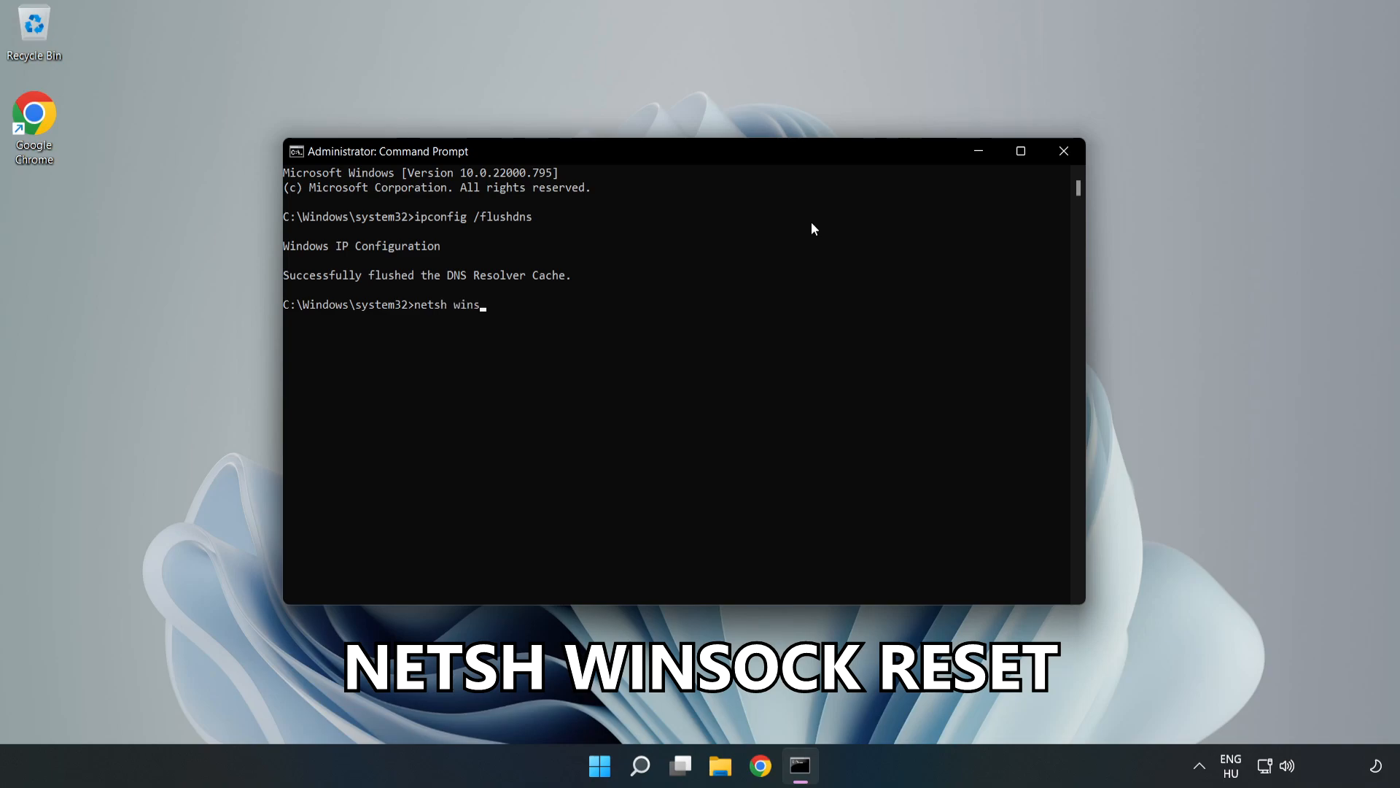
pyautogui.write('ock reset')
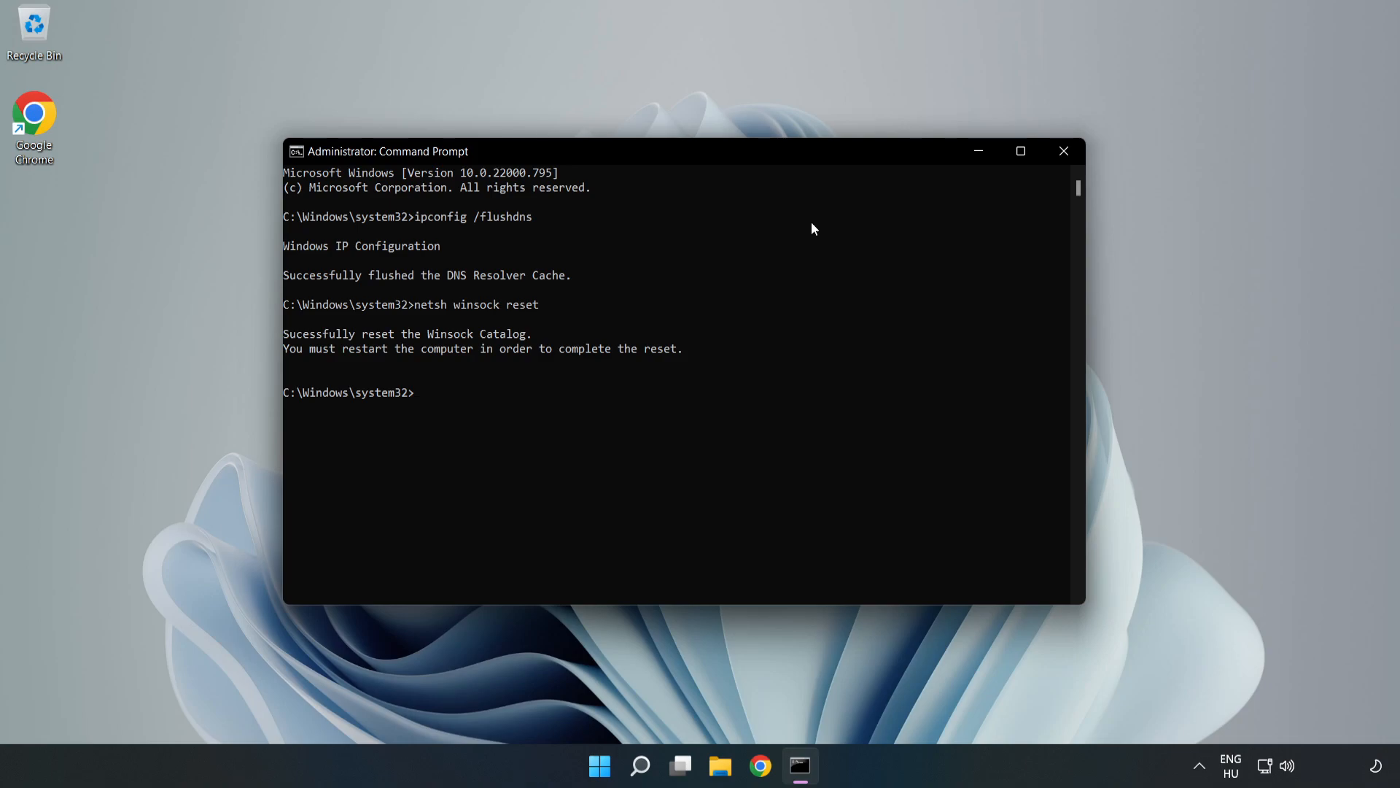
pyautogui.write('exit')
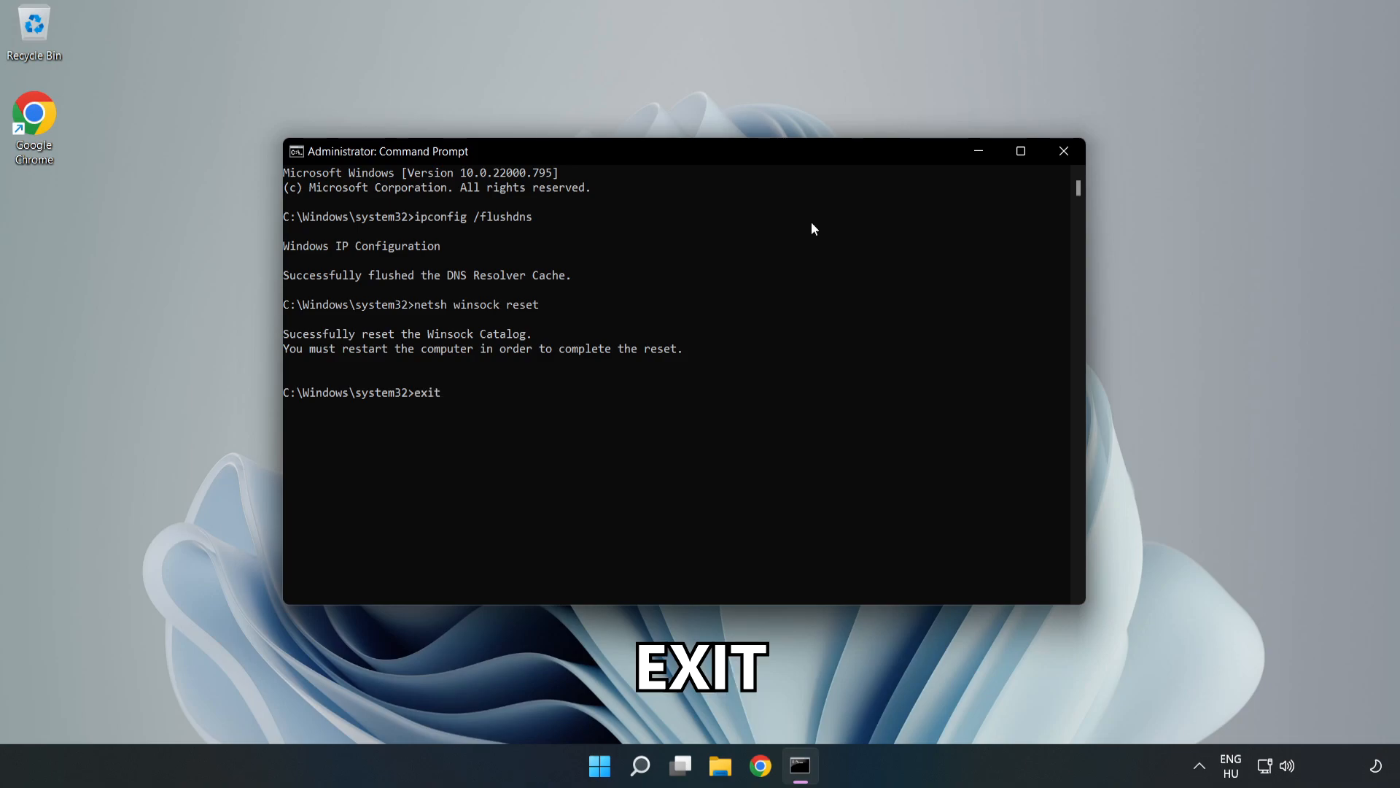
pyautogui.press('Enter')
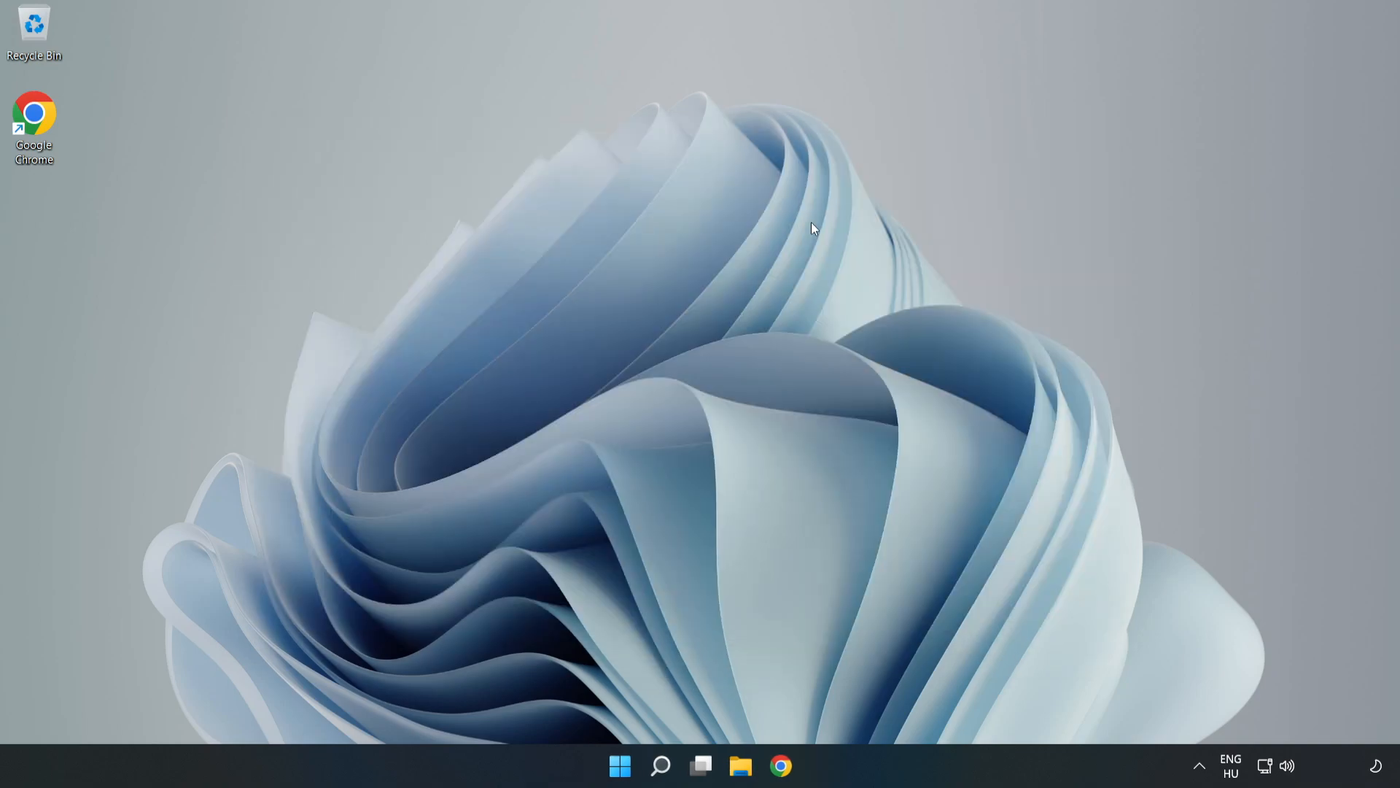
pyautogui.moveTo(1188, 703)
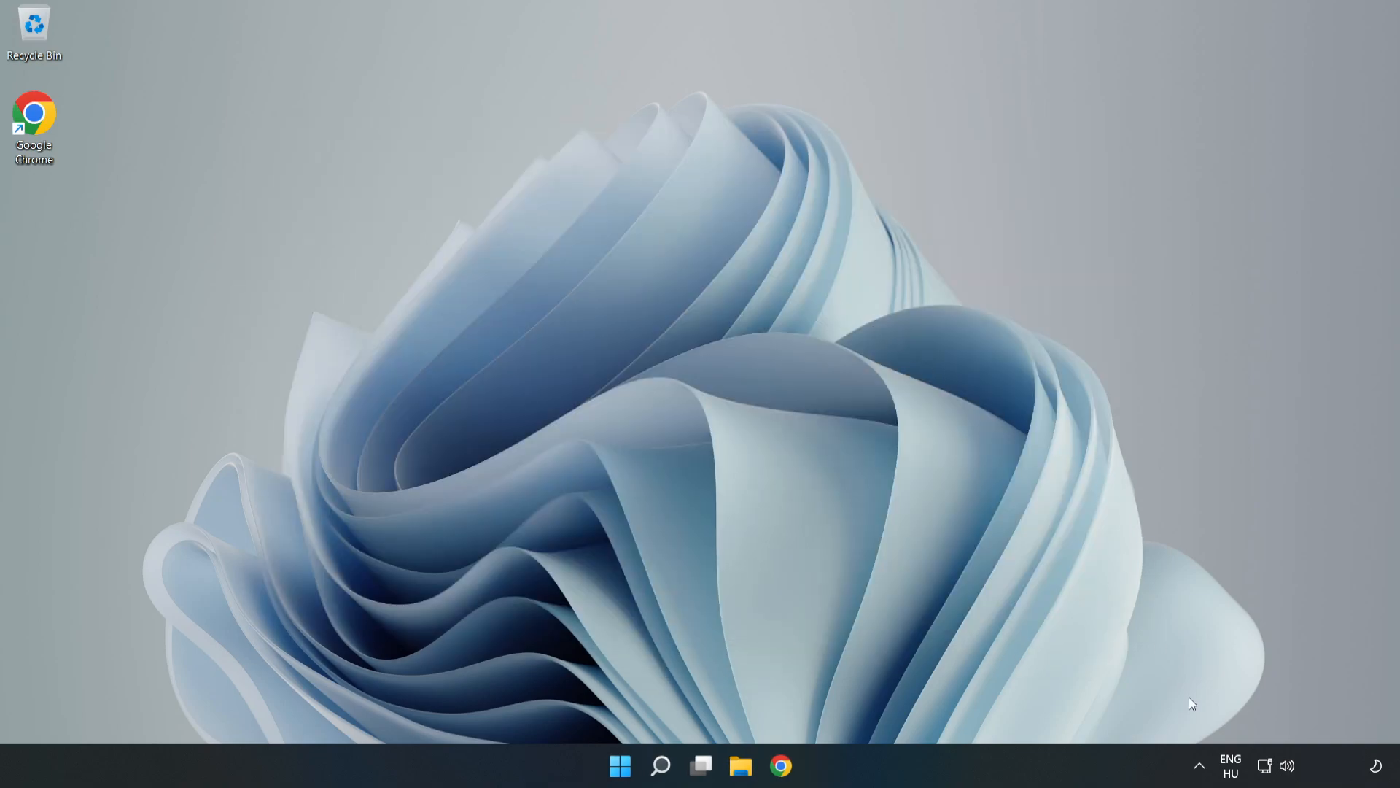
pyautogui.moveTo(1265, 766)
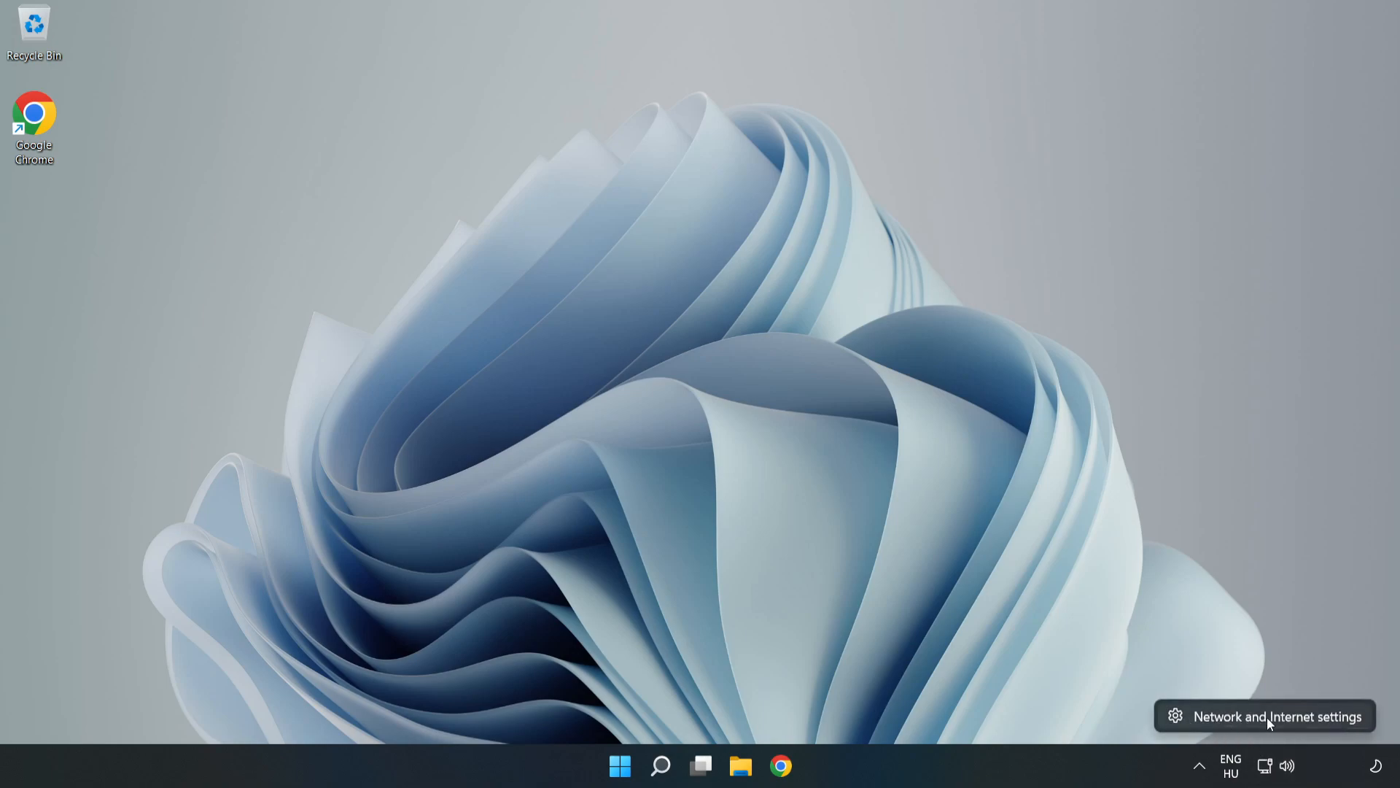
# Step: Open Network & internet settings from the system tray
pyautogui.click(1269, 716)
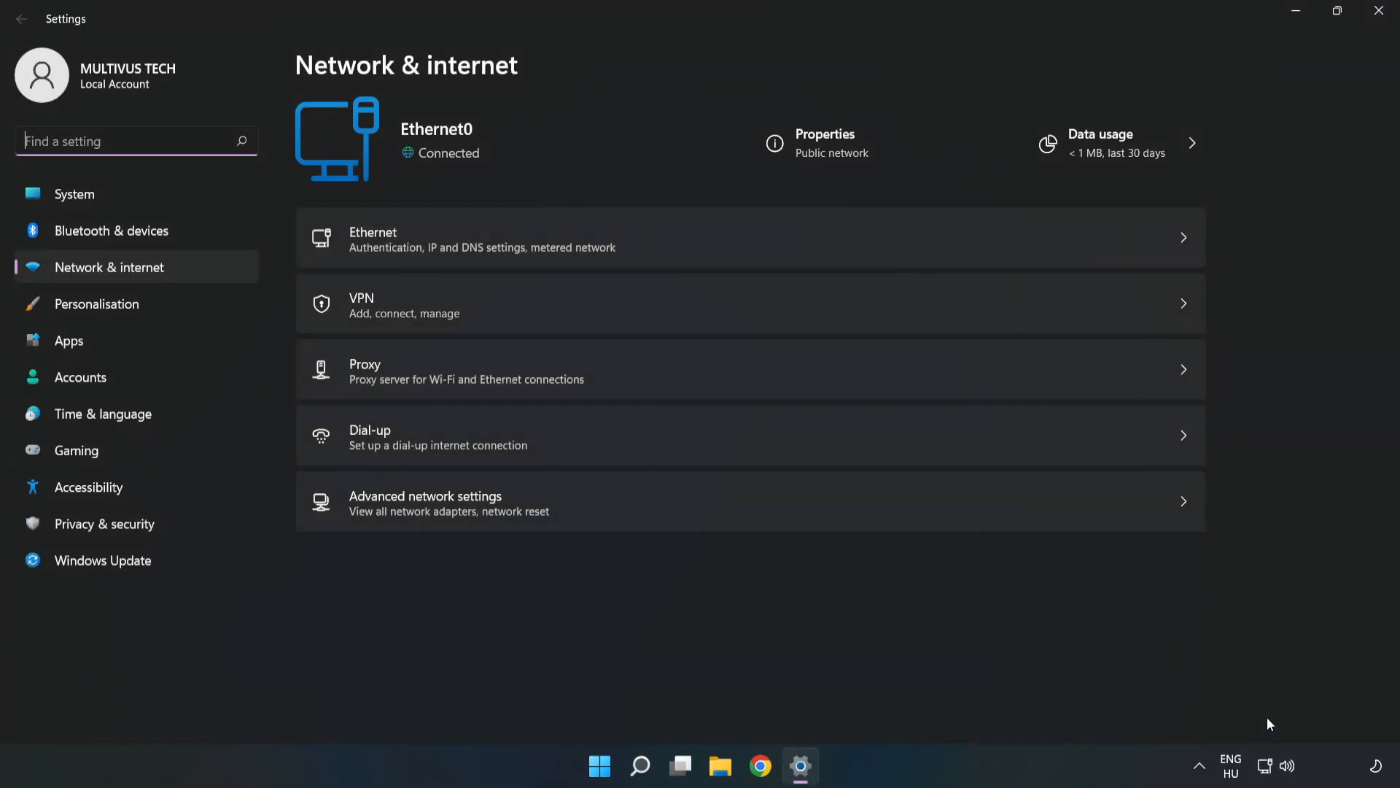
pyautogui.moveTo(494, 505)
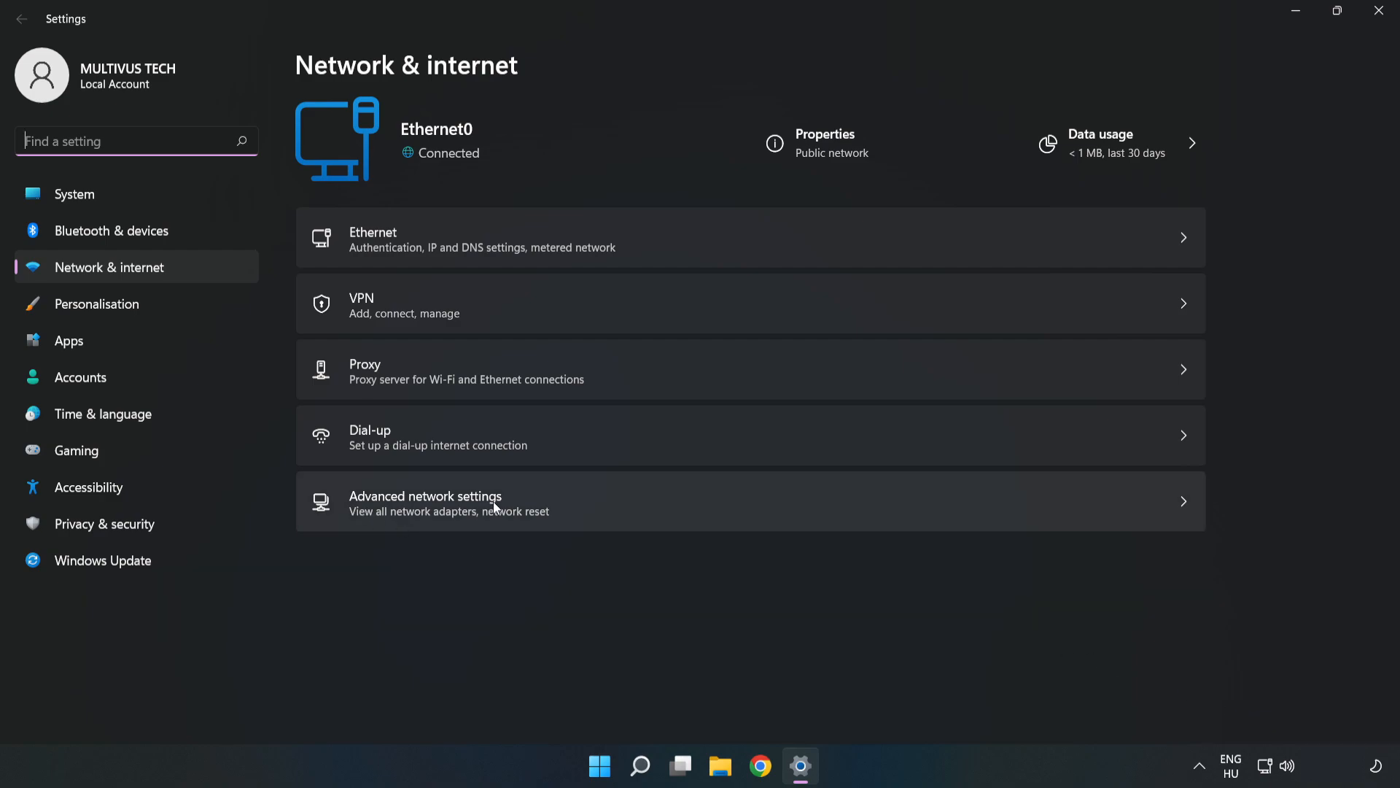
pyautogui.moveTo(592, 520)
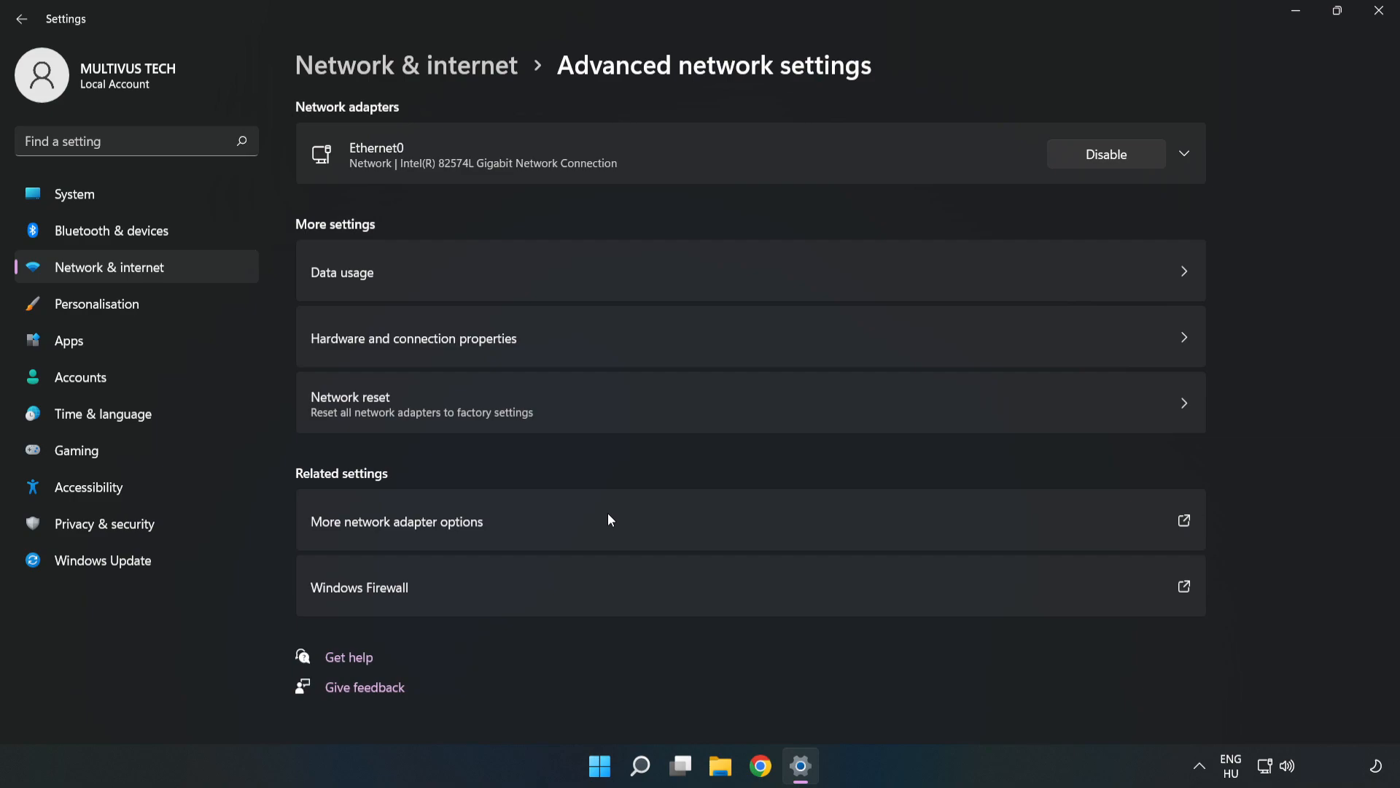
pyautogui.moveTo(486, 533)
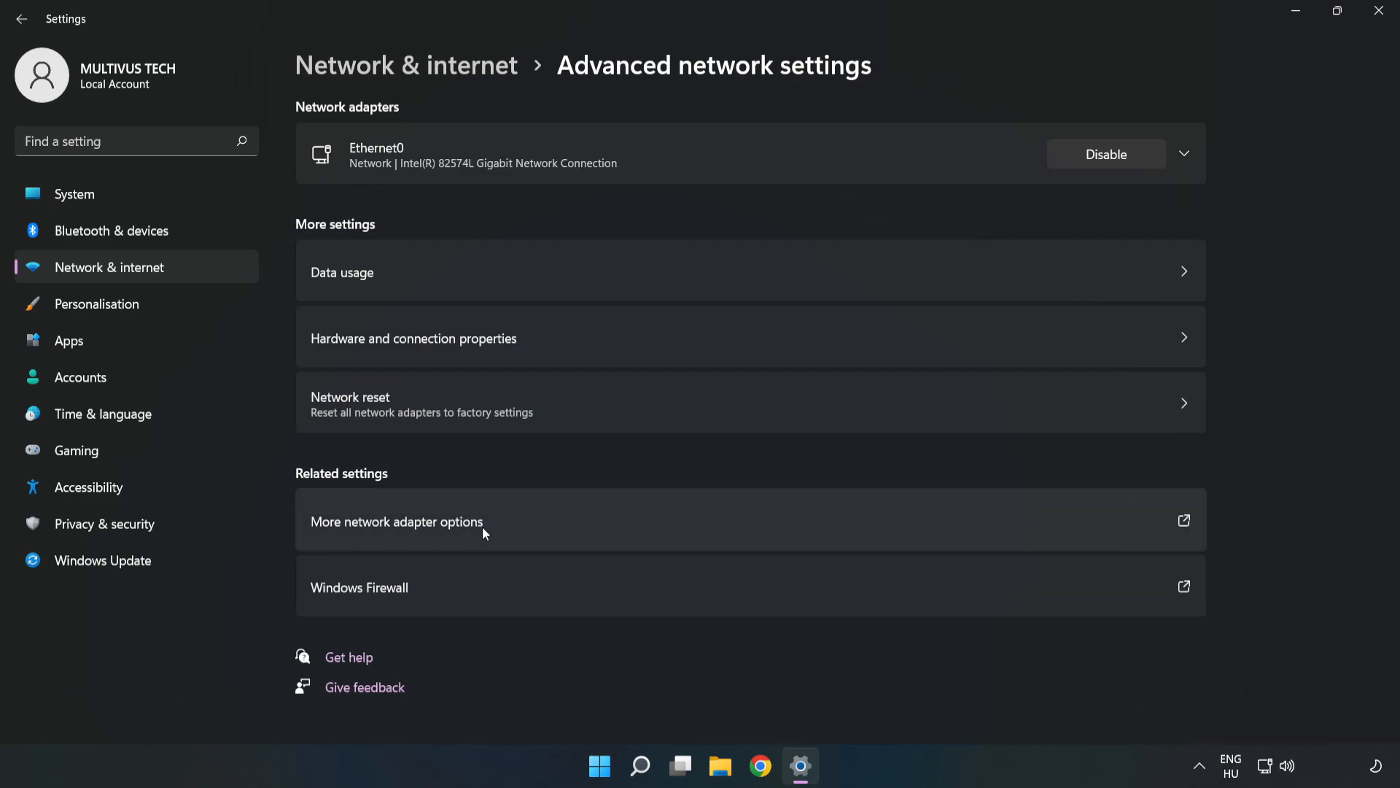
pyautogui.moveTo(581, 528)
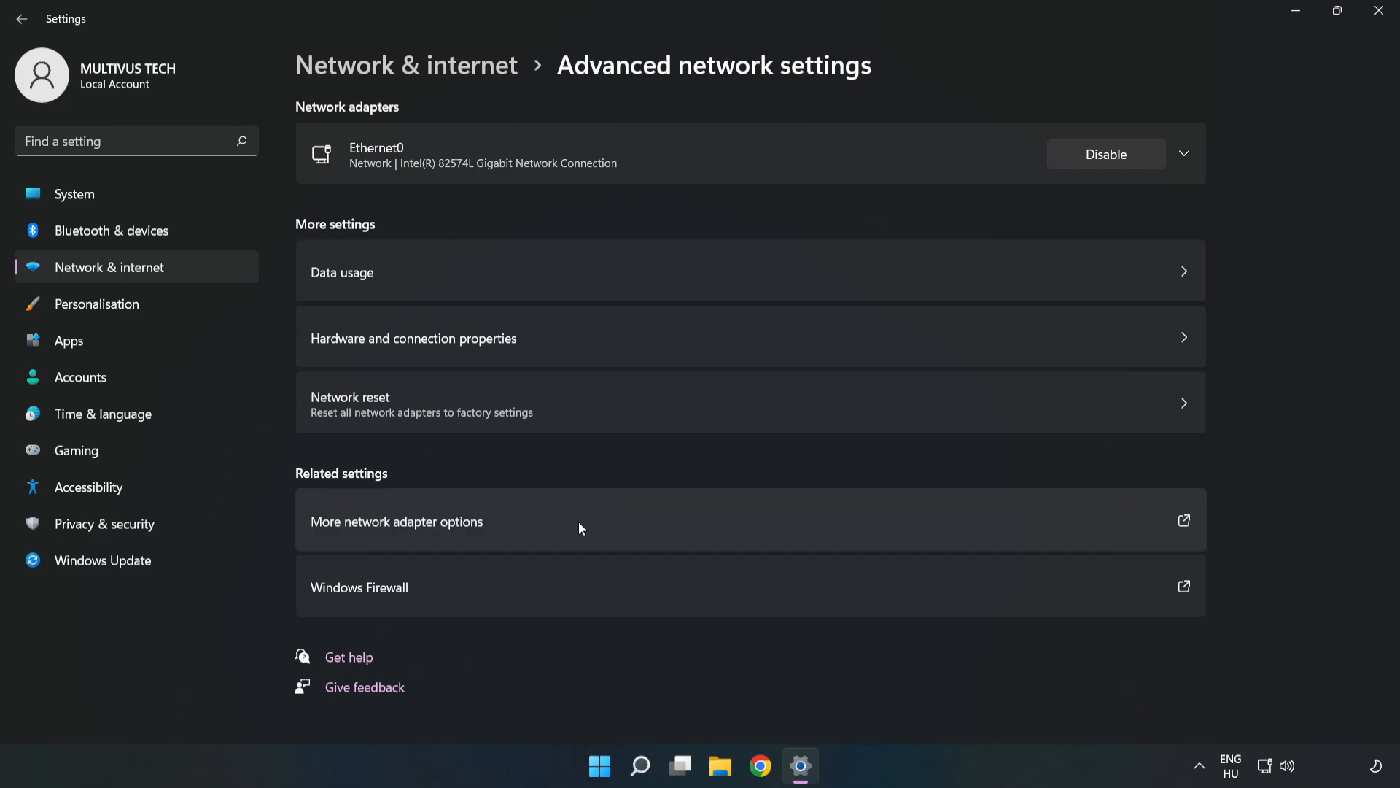
# Step: Open the network adapter list and request Ethernet0's Properties
pyautogui.click(396, 521)
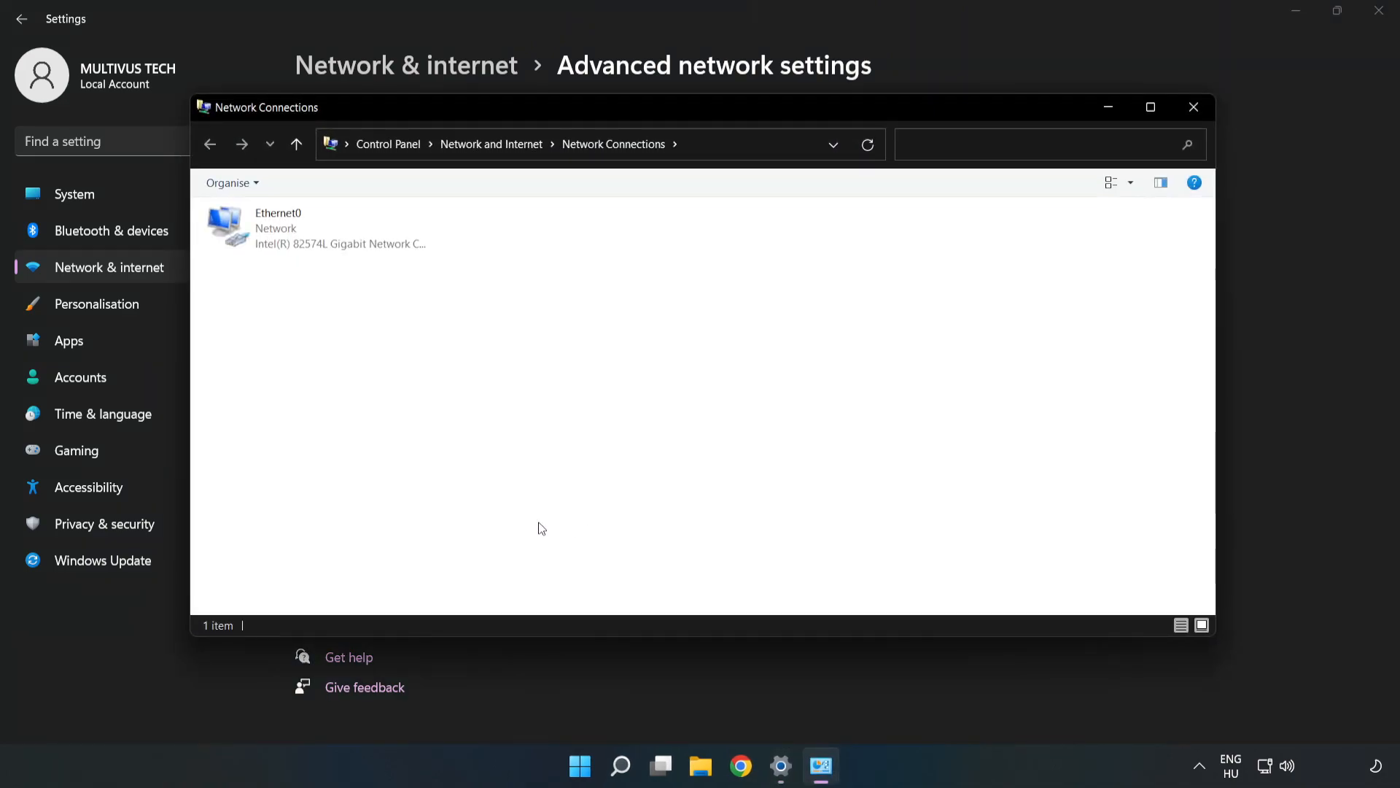
pyautogui.click(316, 227)
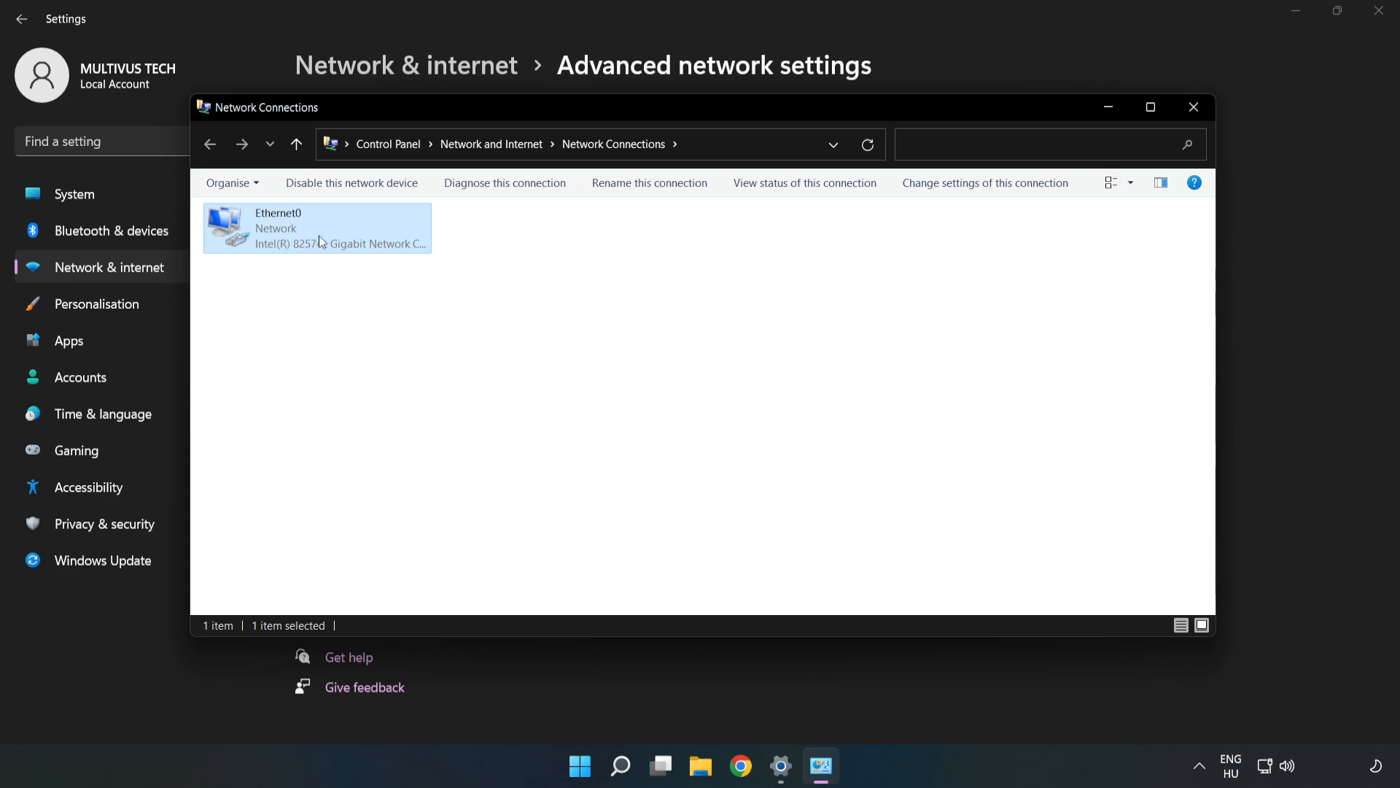
pyautogui.rightClick(320, 237)
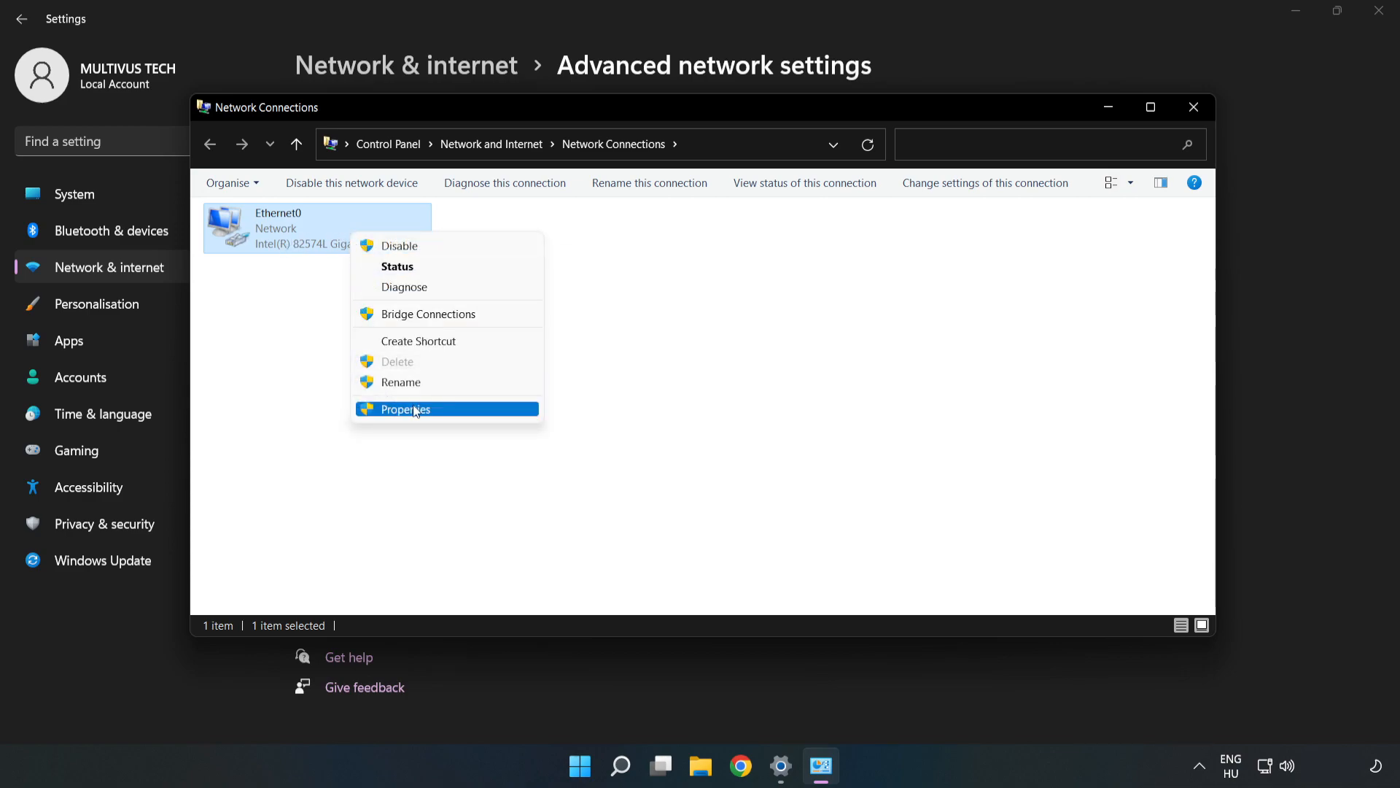
pyautogui.click(413, 409)
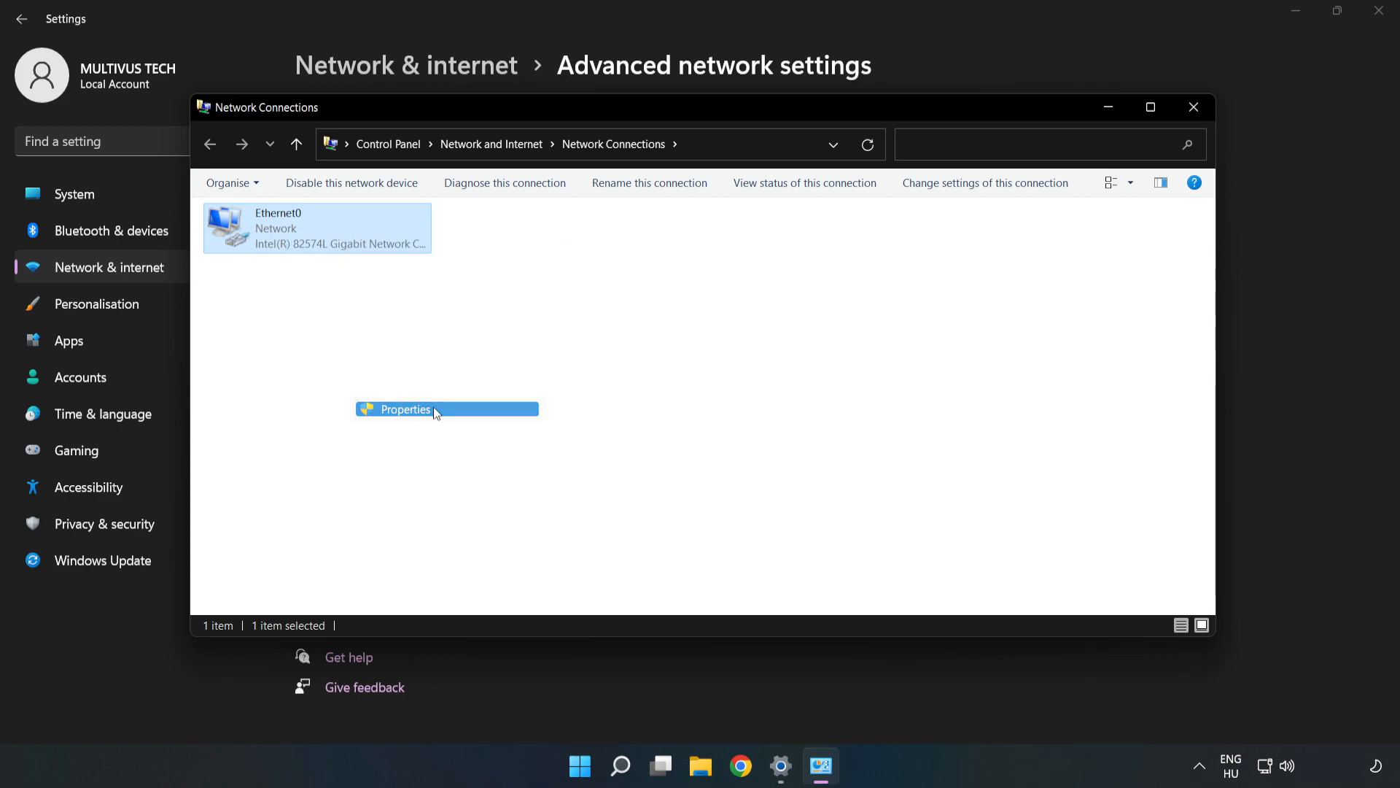
# Step: Move the Ethernet0 Properties window and open the TCP/IPv4 properties
pyautogui.click(406, 409)
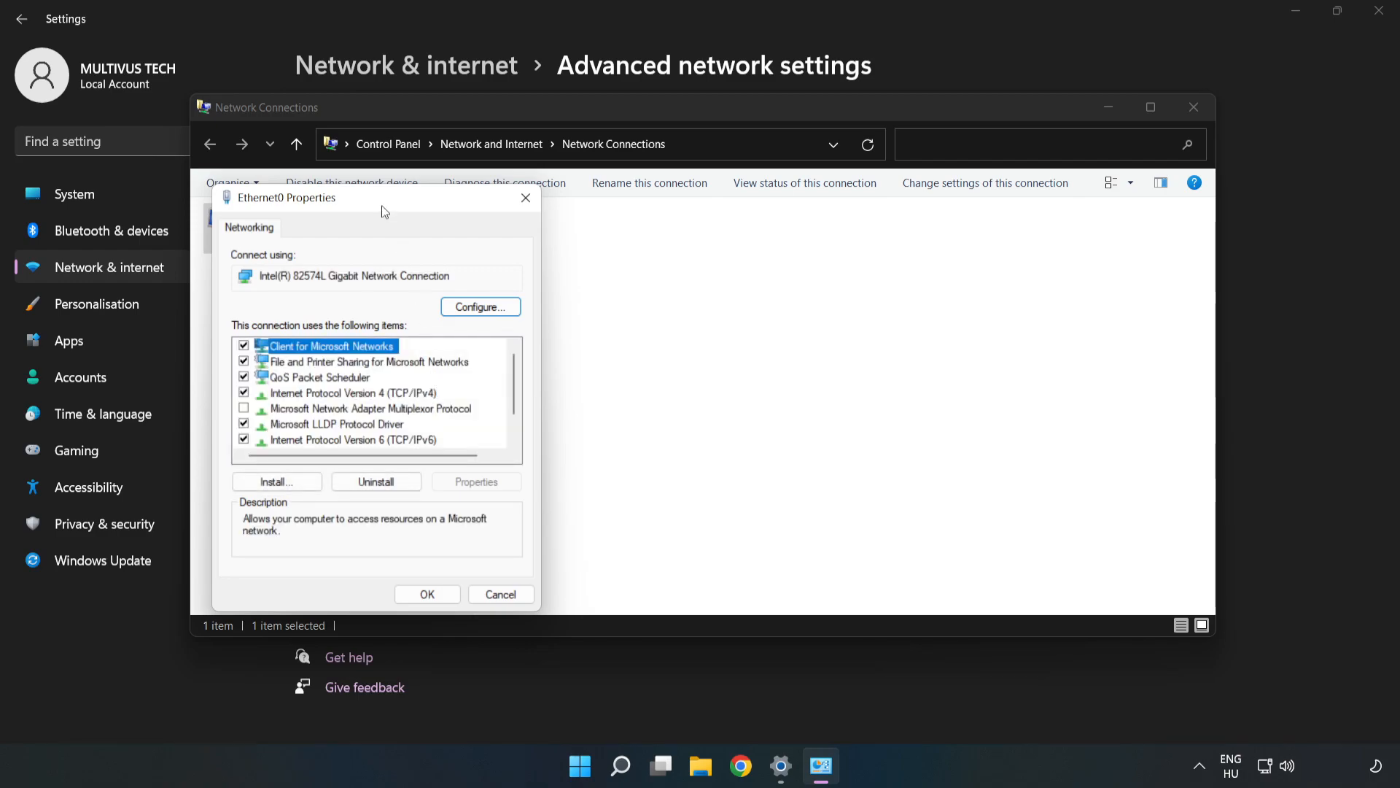
pyautogui.moveTo(382, 197); pyautogui.dragTo(669, 187)
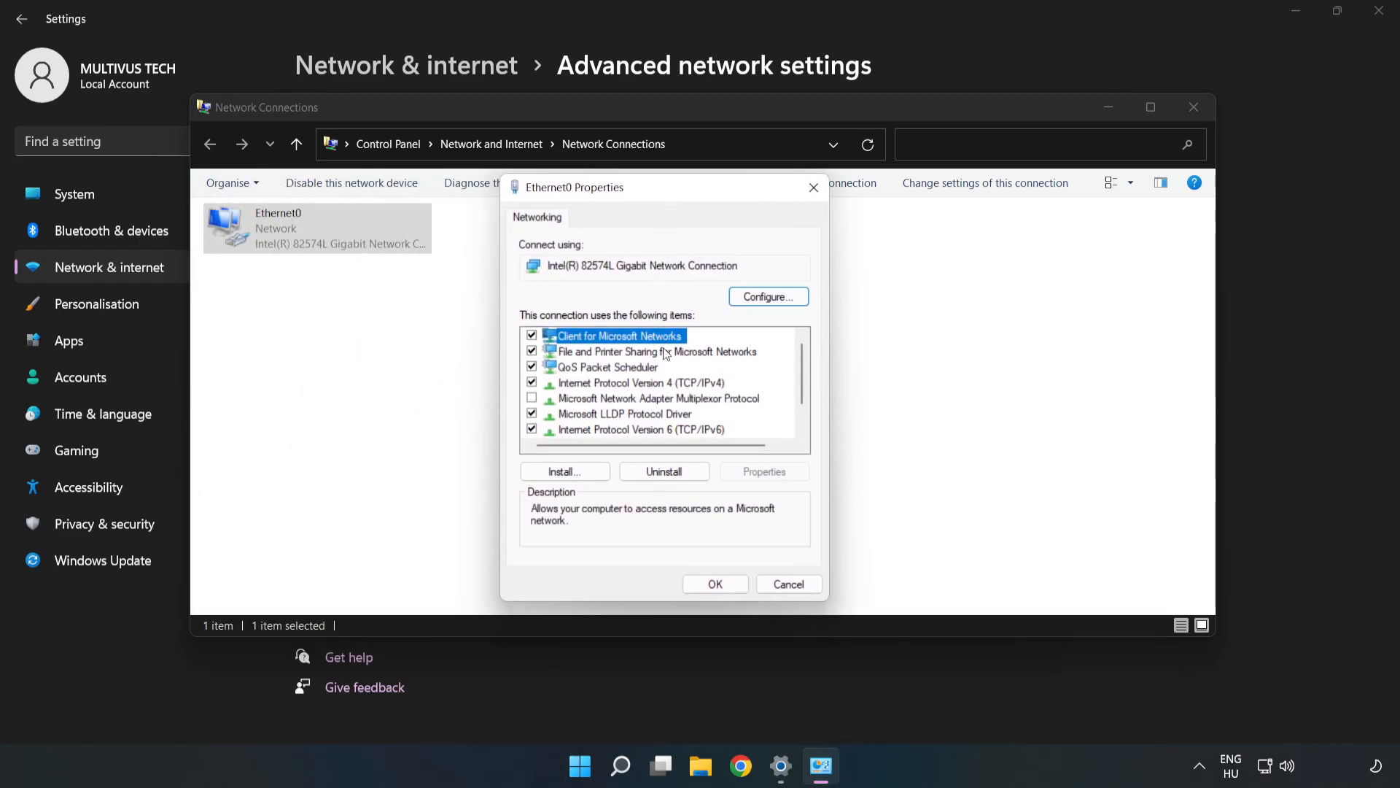
pyautogui.click(643, 383)
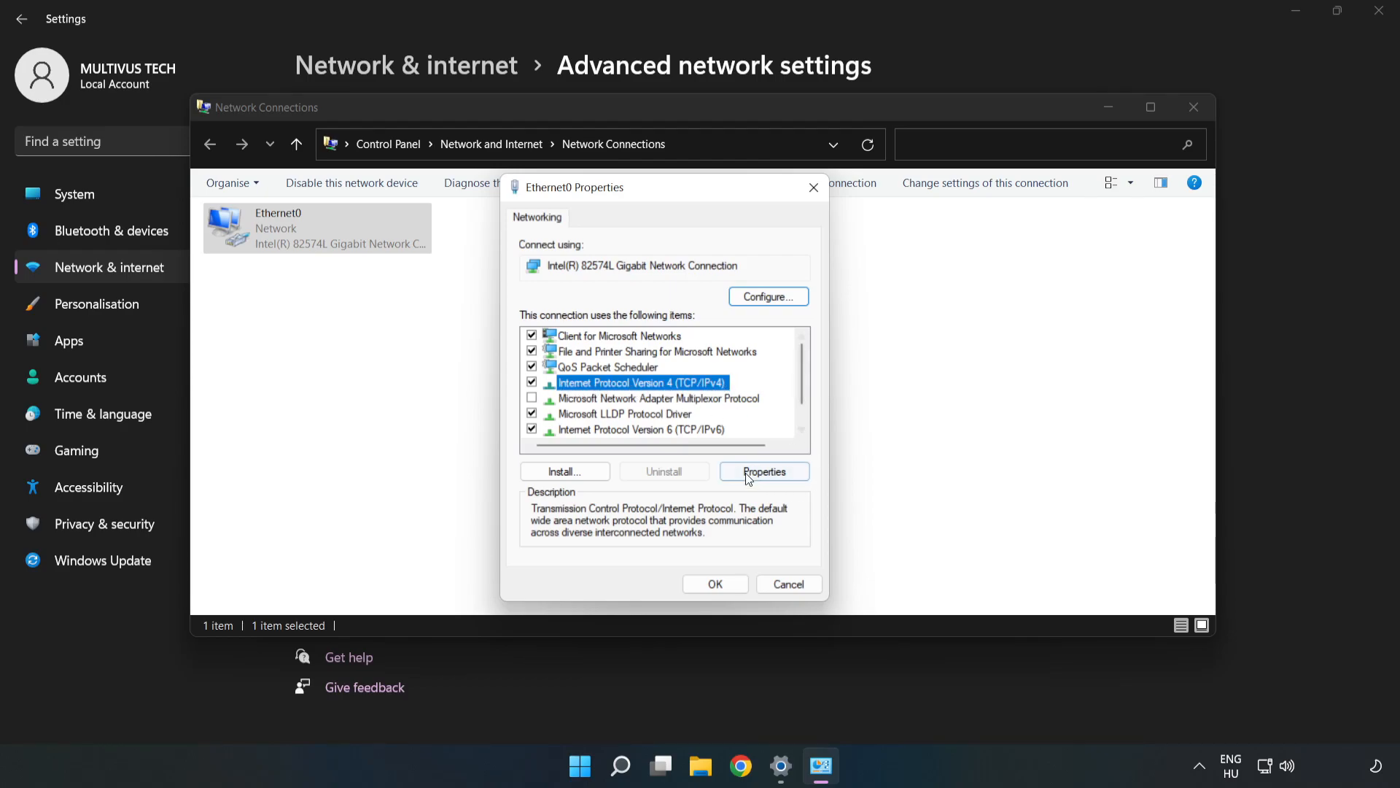
pyautogui.moveTo(775, 475)
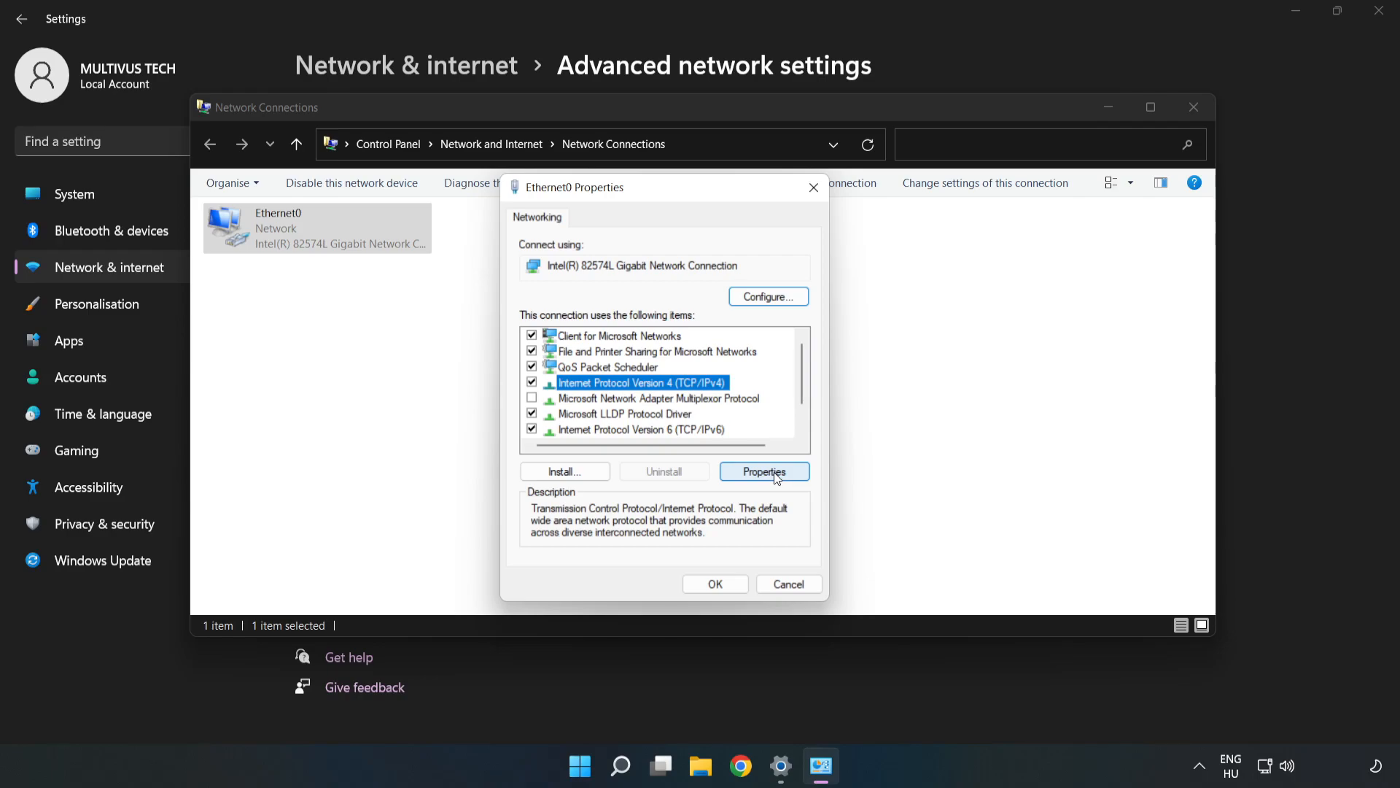
pyautogui.click(764, 471)
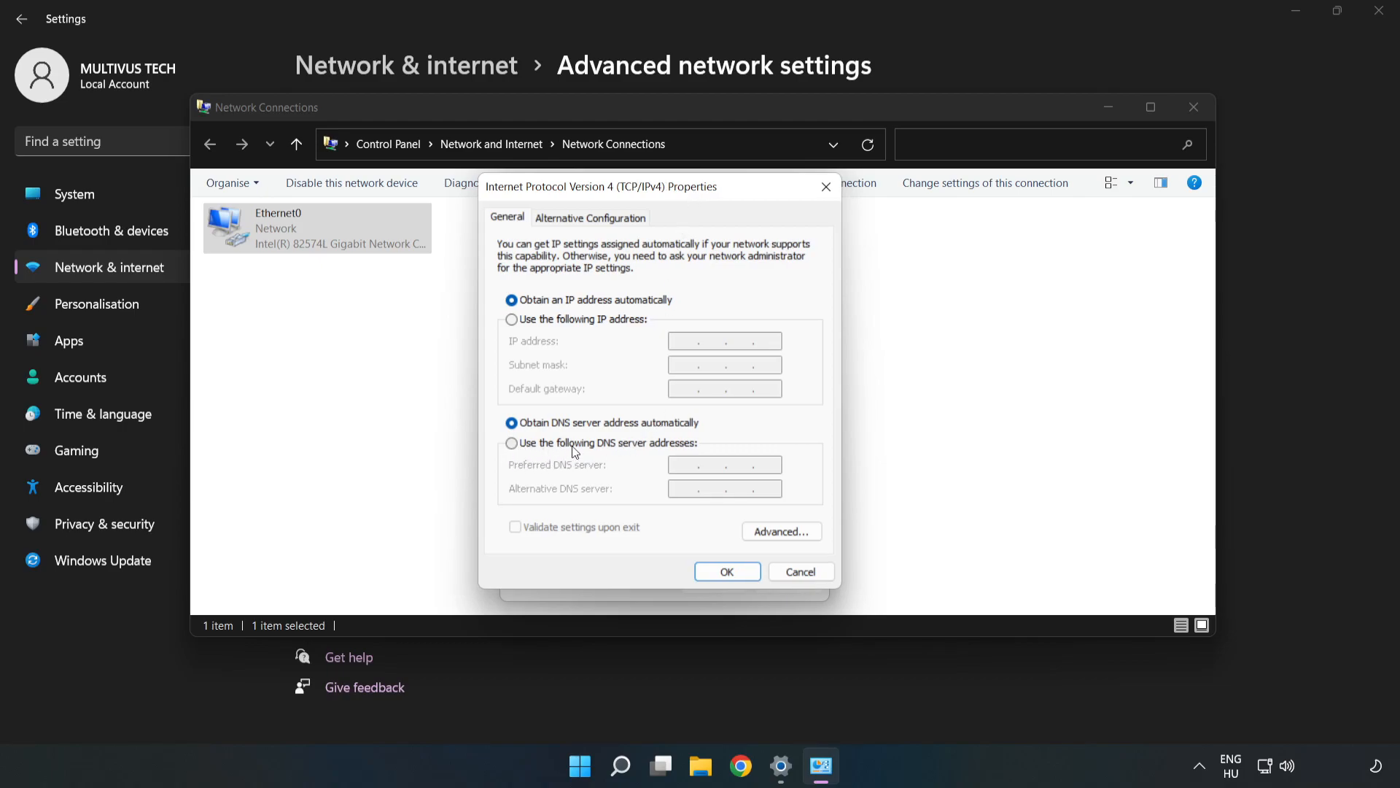
# Step: Enter preferred DNS 8.8.8.8 and alternate DNS 8.8.4.4, then confirm with OK
pyautogui.click(511, 443)
pyautogui.write('8.8.8.')
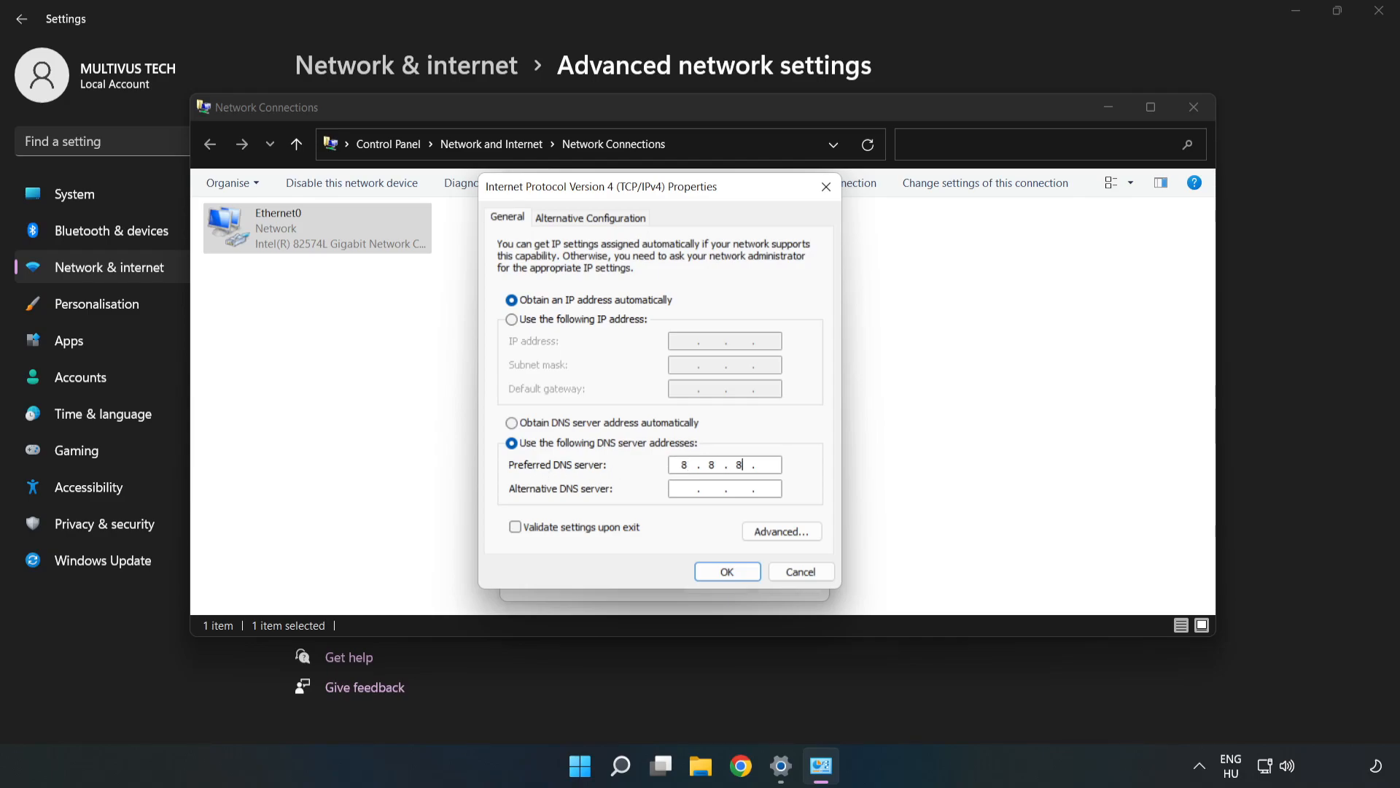
pyautogui.write('8')
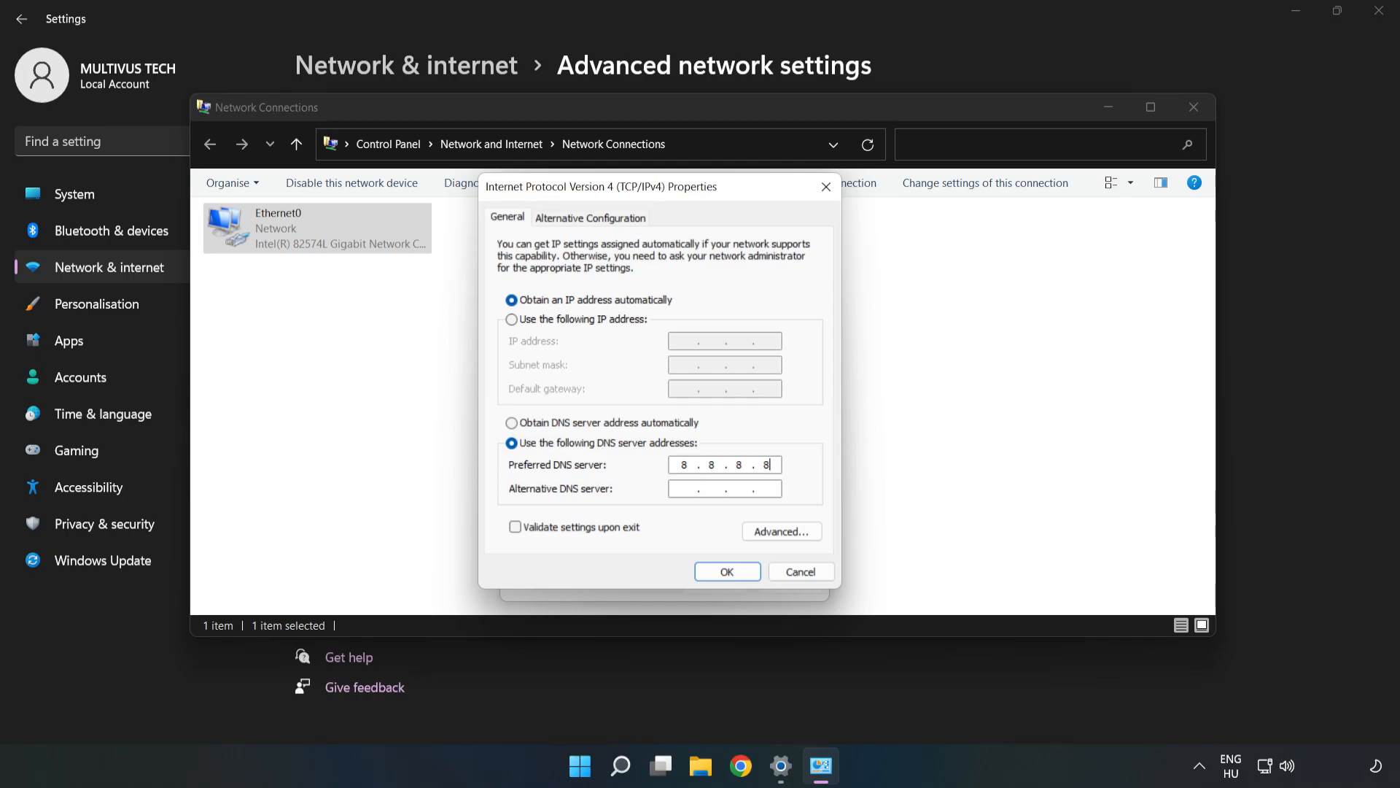
pyautogui.click(693, 488)
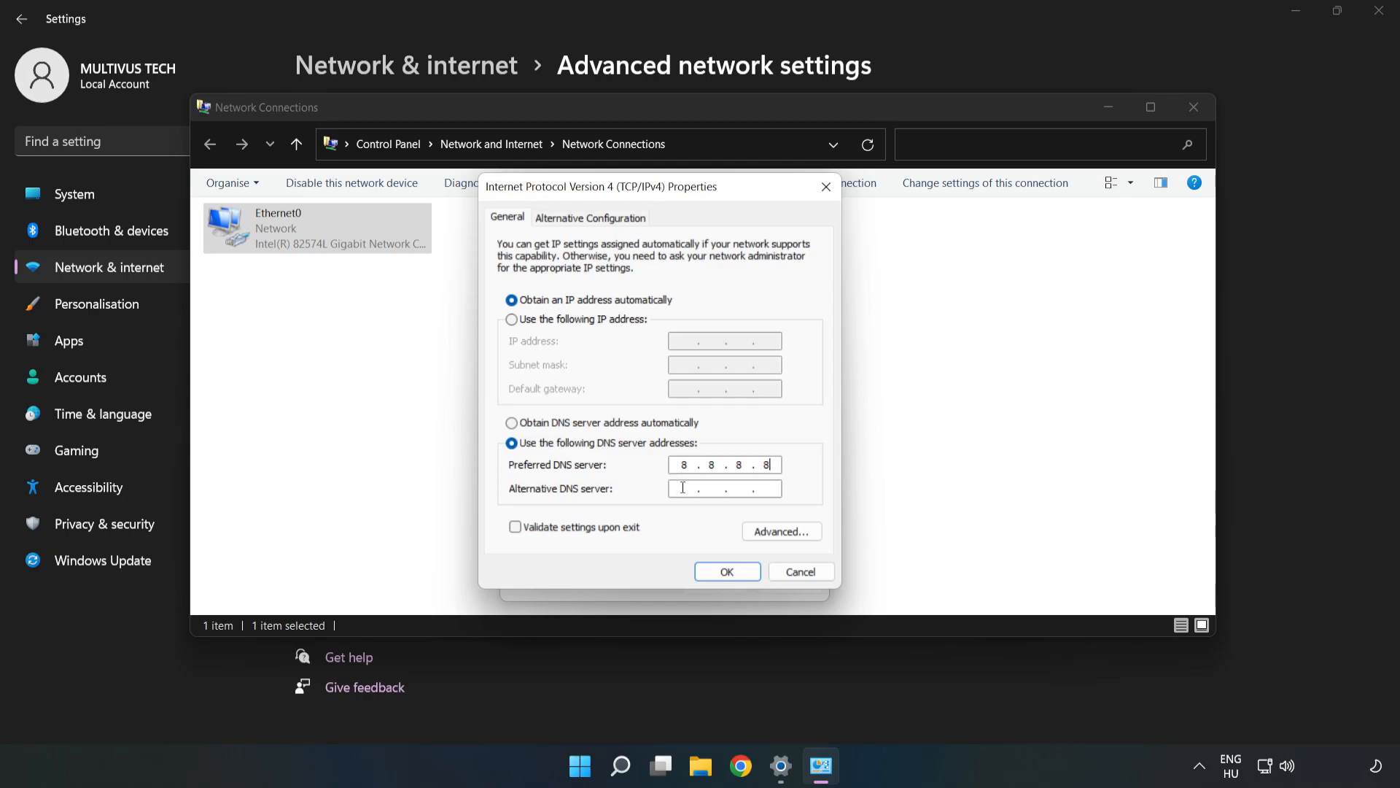
pyautogui.write('8.8.4.4')
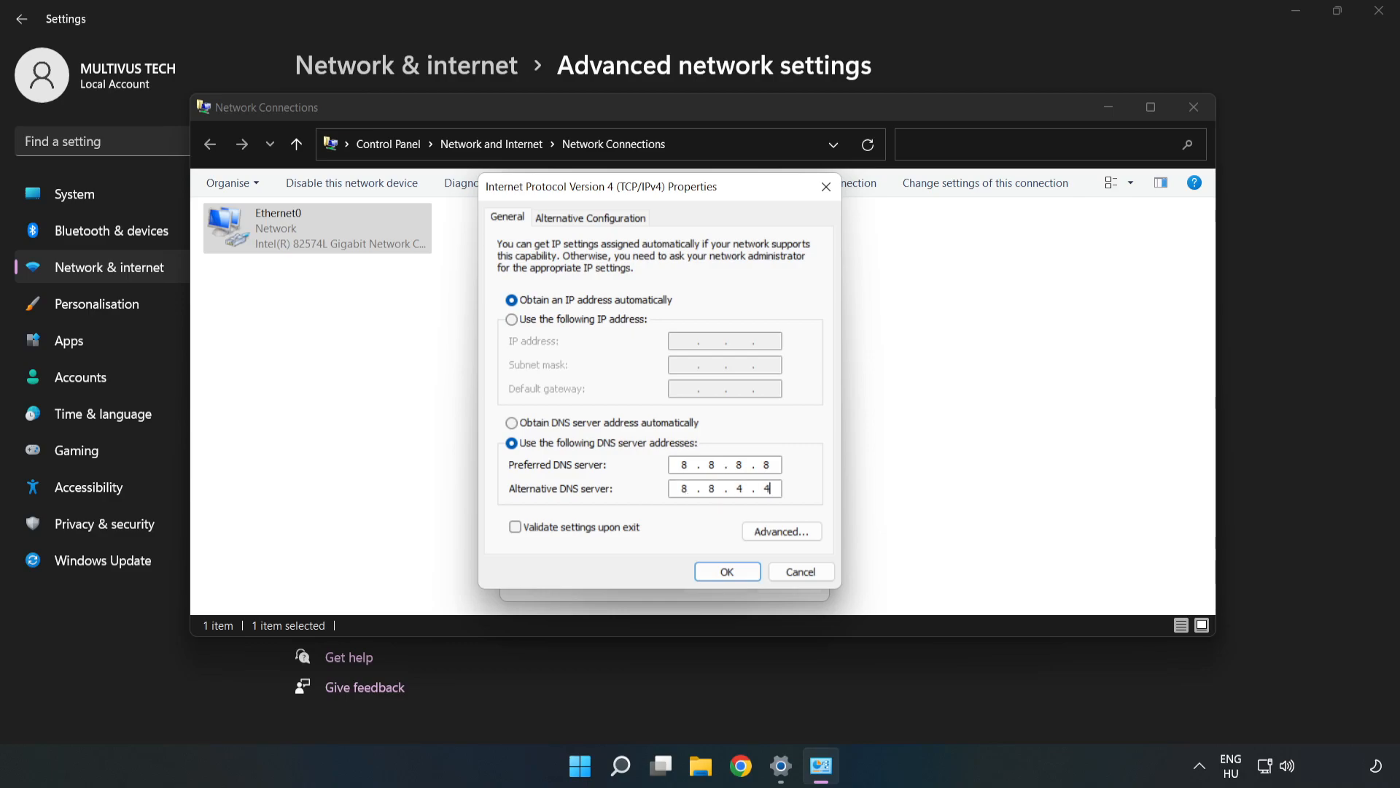
pyautogui.moveTo(681, 535)
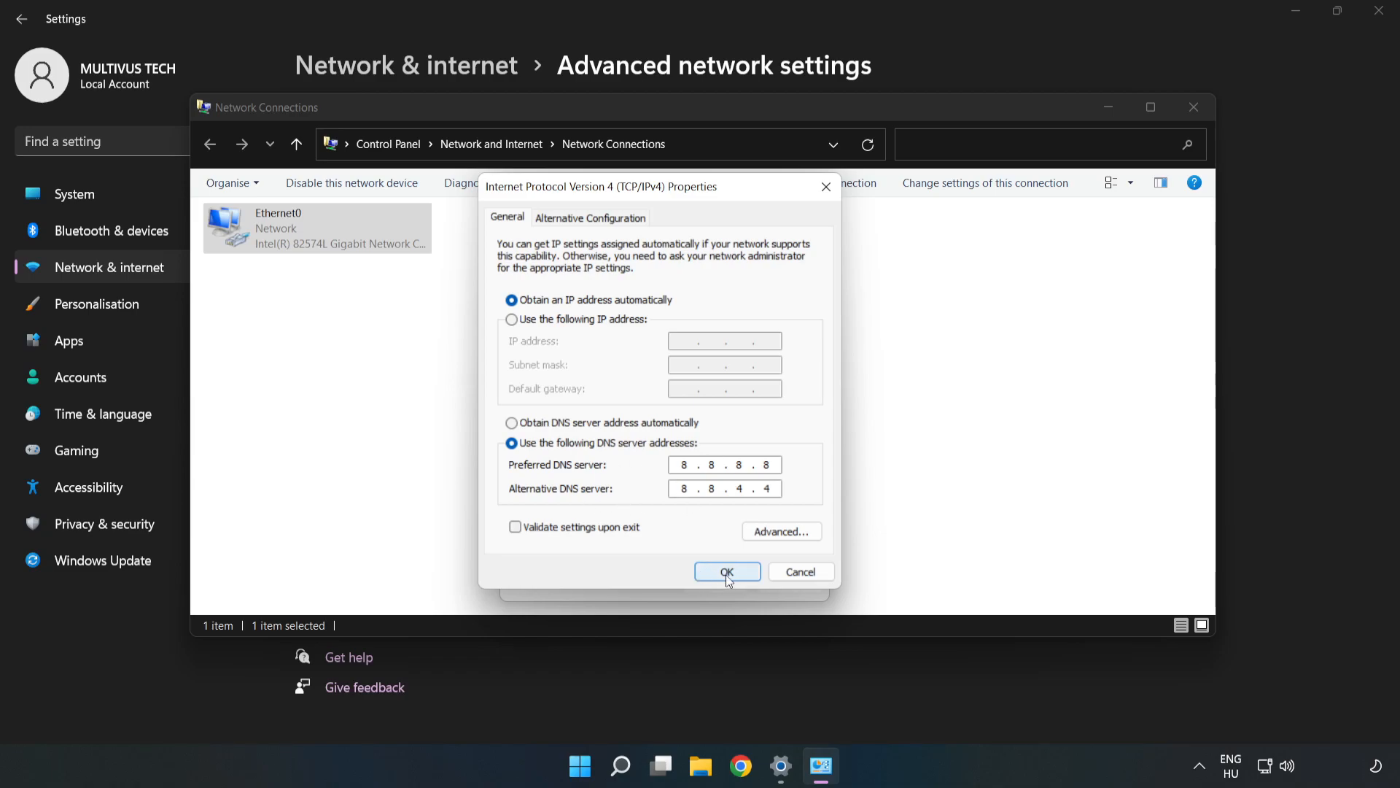
pyautogui.click(727, 572)
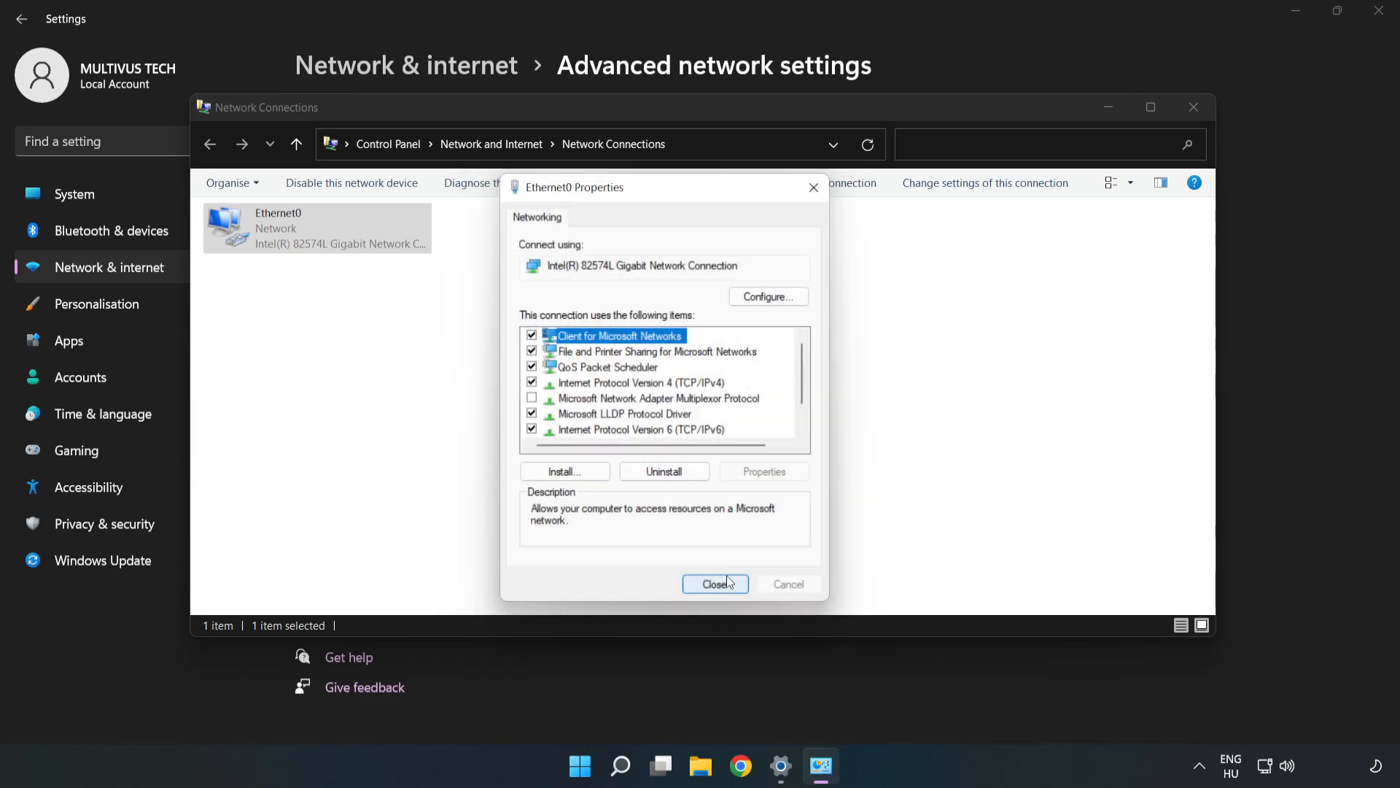
# Step: Close Ethernet0 Properties, Network Connections and Settings to reach the desktop
pyautogui.click(716, 585)
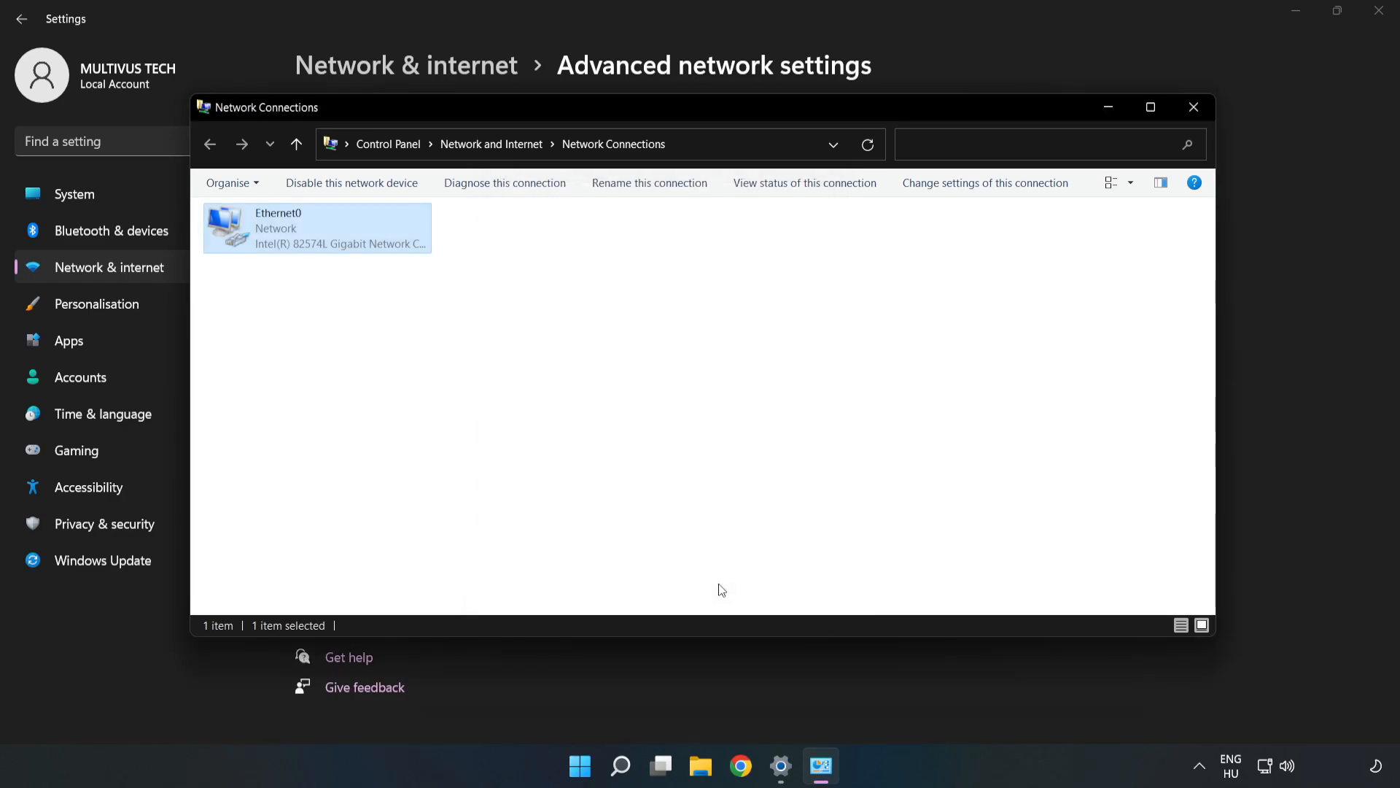
pyautogui.click(1193, 106)
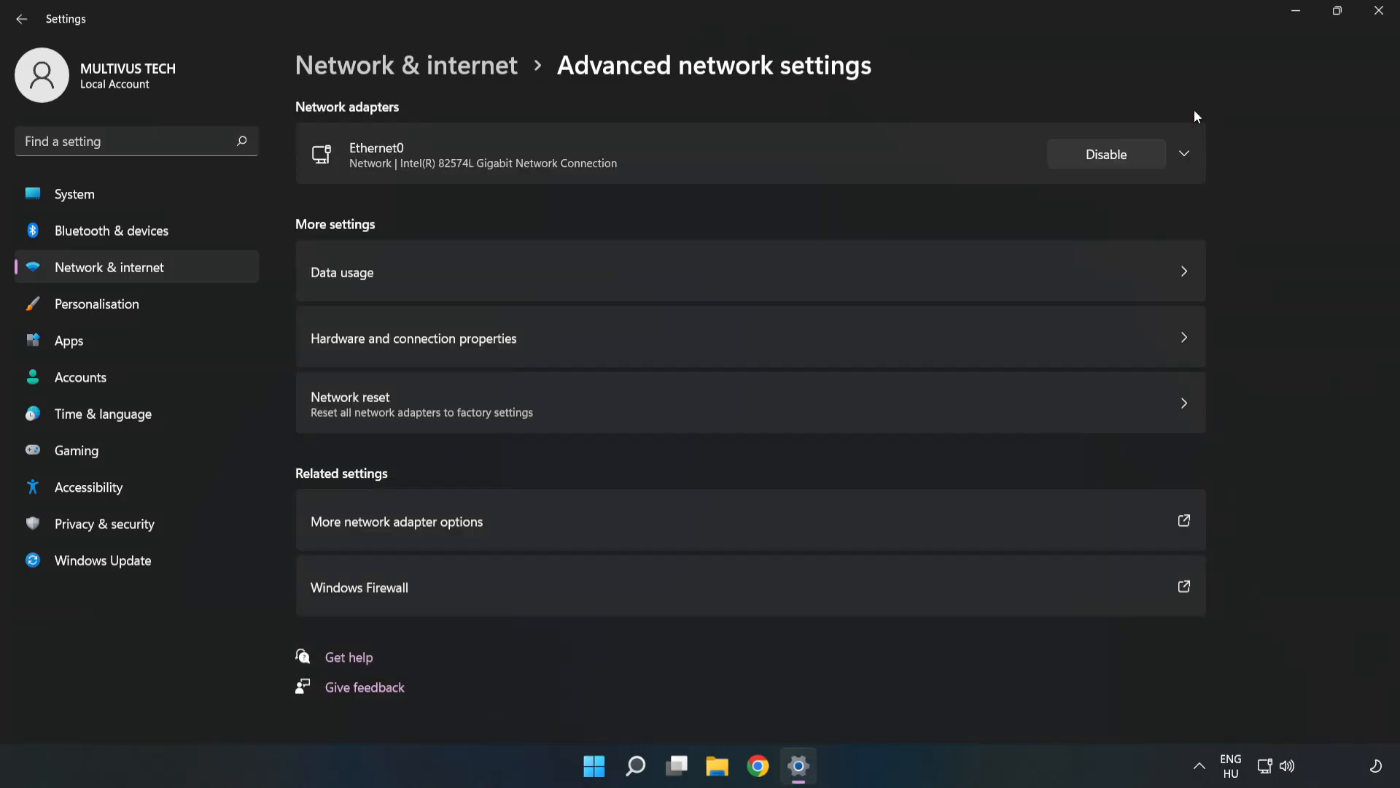
pyautogui.click(1377, 9)
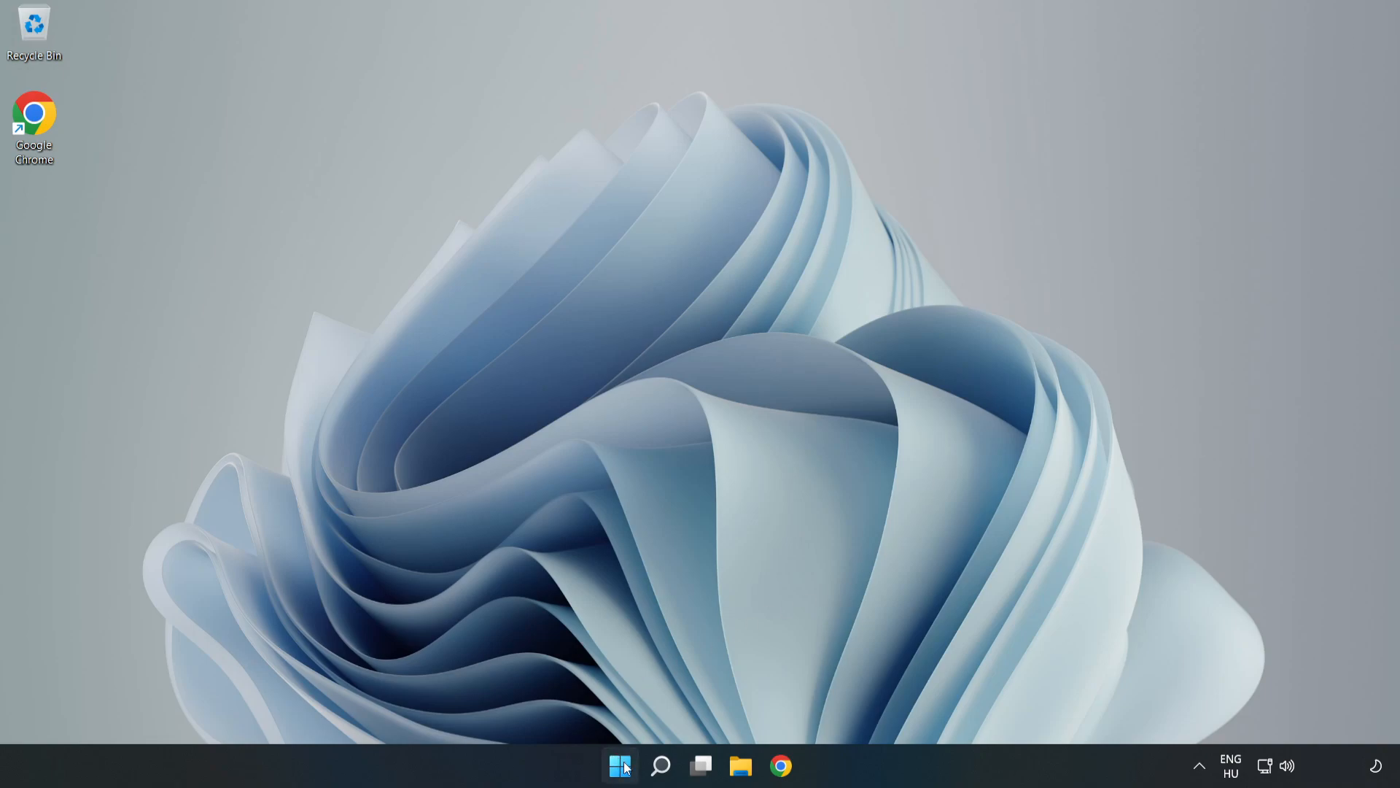
# Step: Open the Start menu with its Sleep, Shut down and Restart power options
pyautogui.click(620, 765)
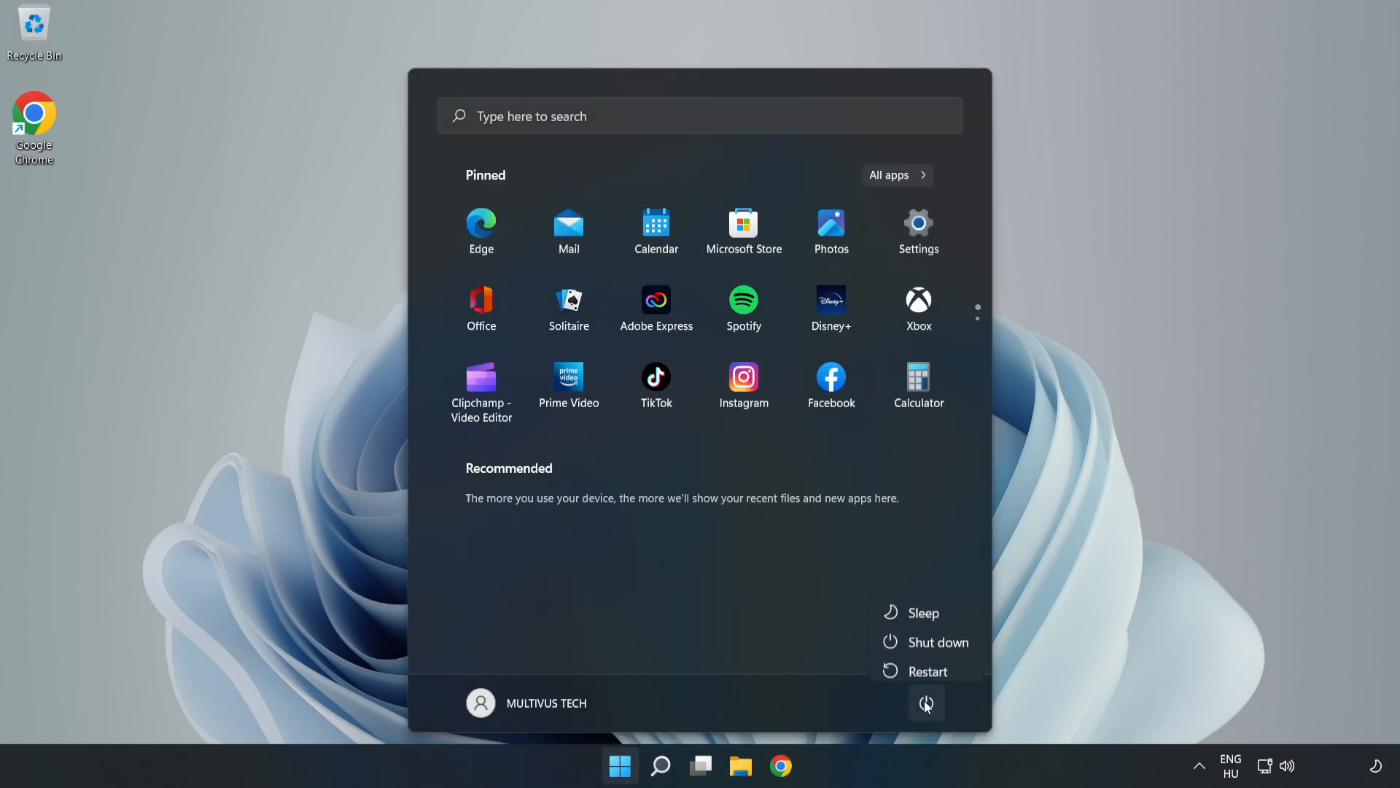
pyautogui.moveTo(934, 669)
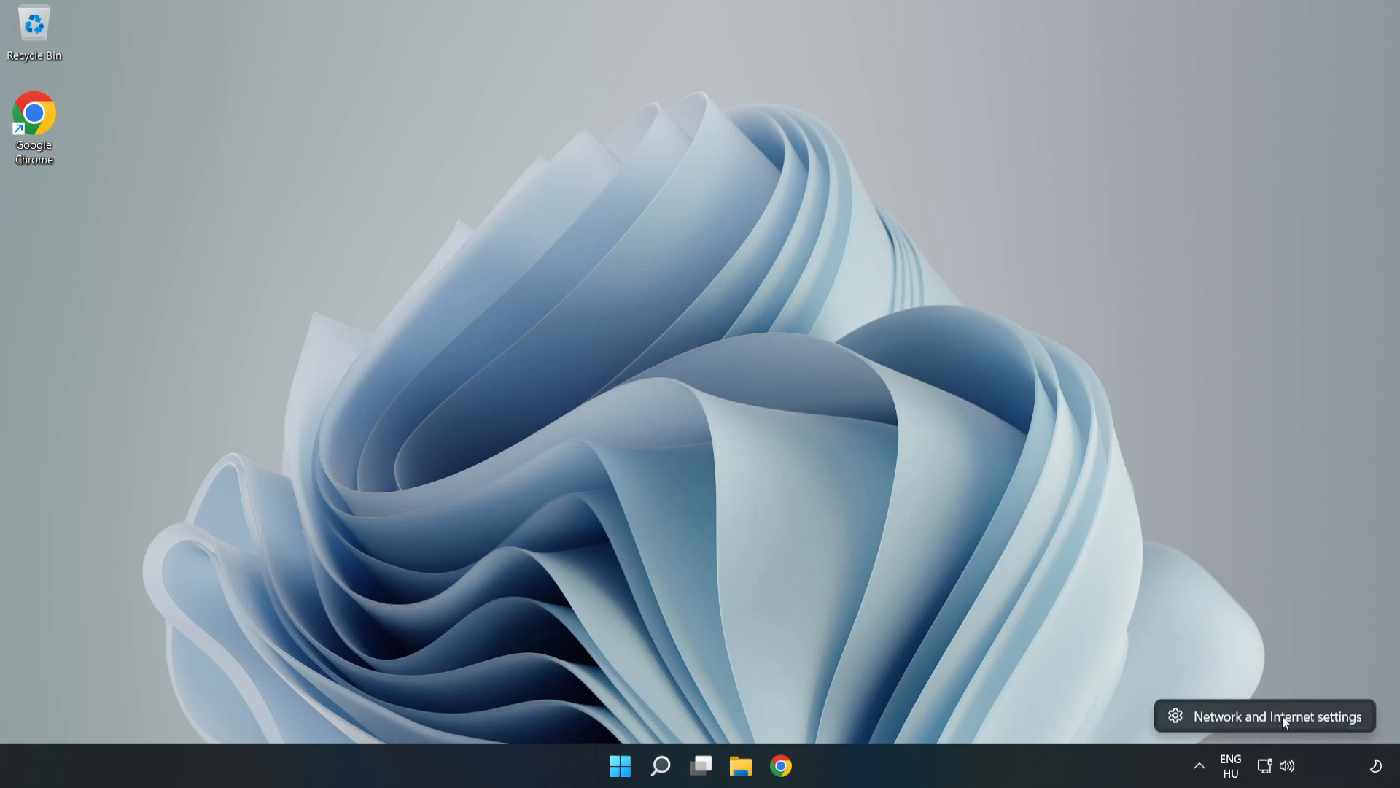
# Step: Reopen the Network & internet settings page showing Ethernet0 connected
pyautogui.click(1281, 716)
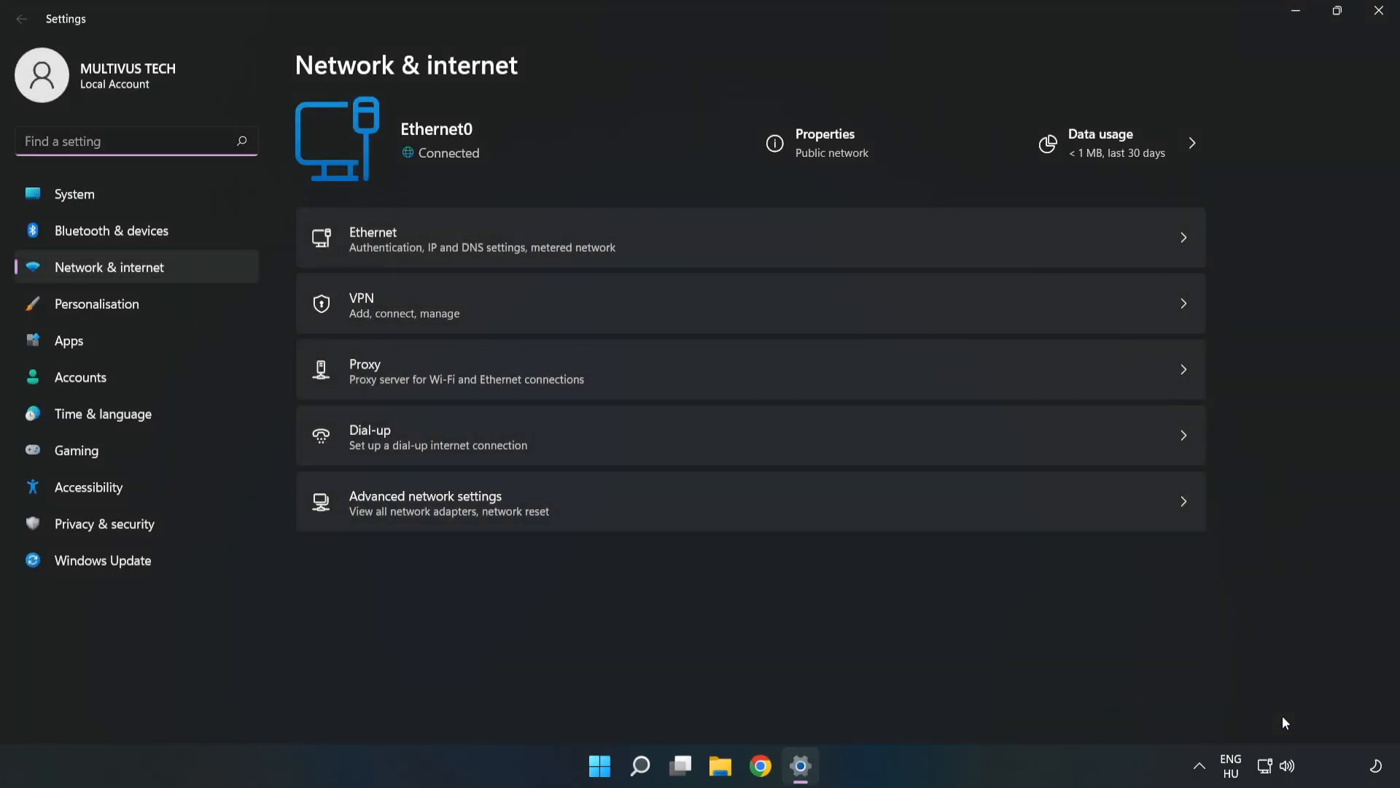
pyautogui.moveTo(367, 522)
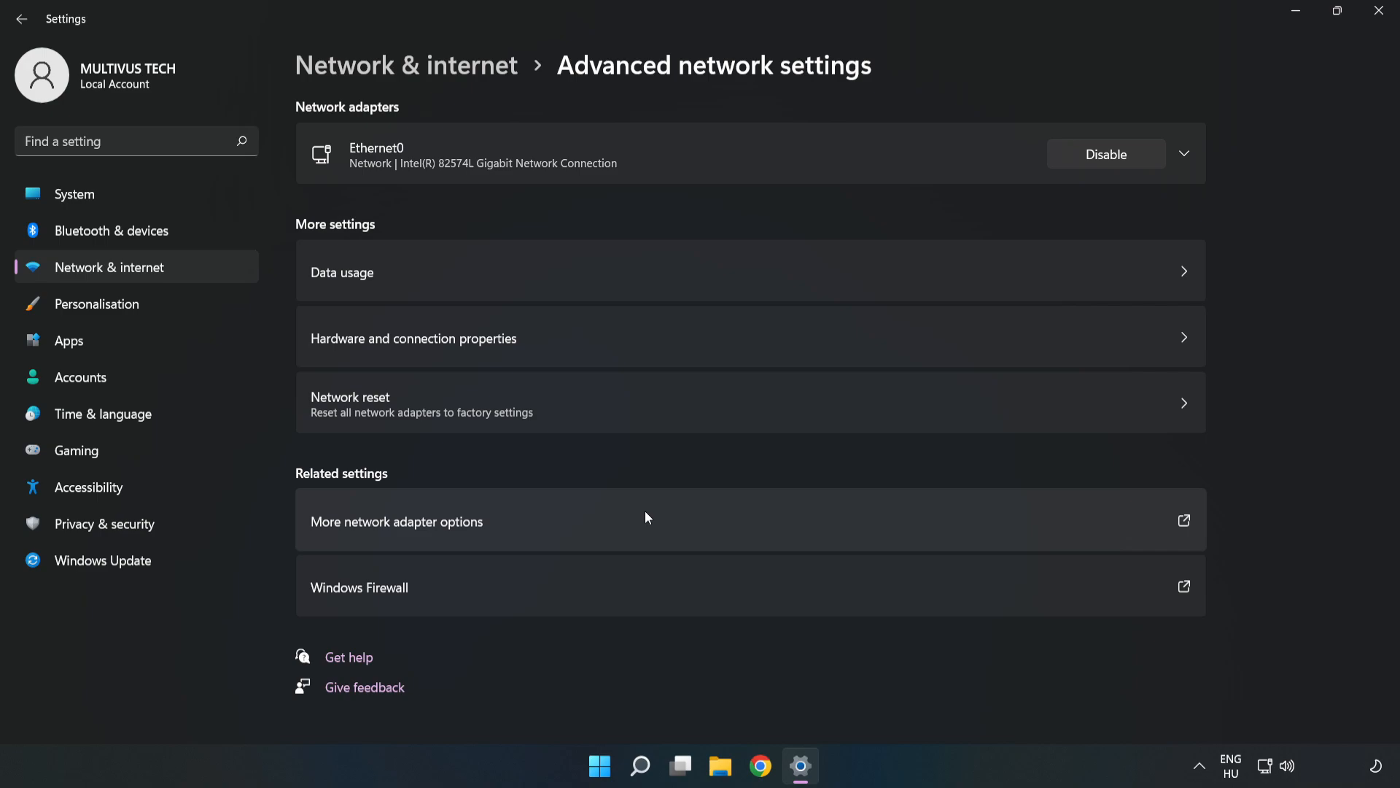
pyautogui.moveTo(395, 435)
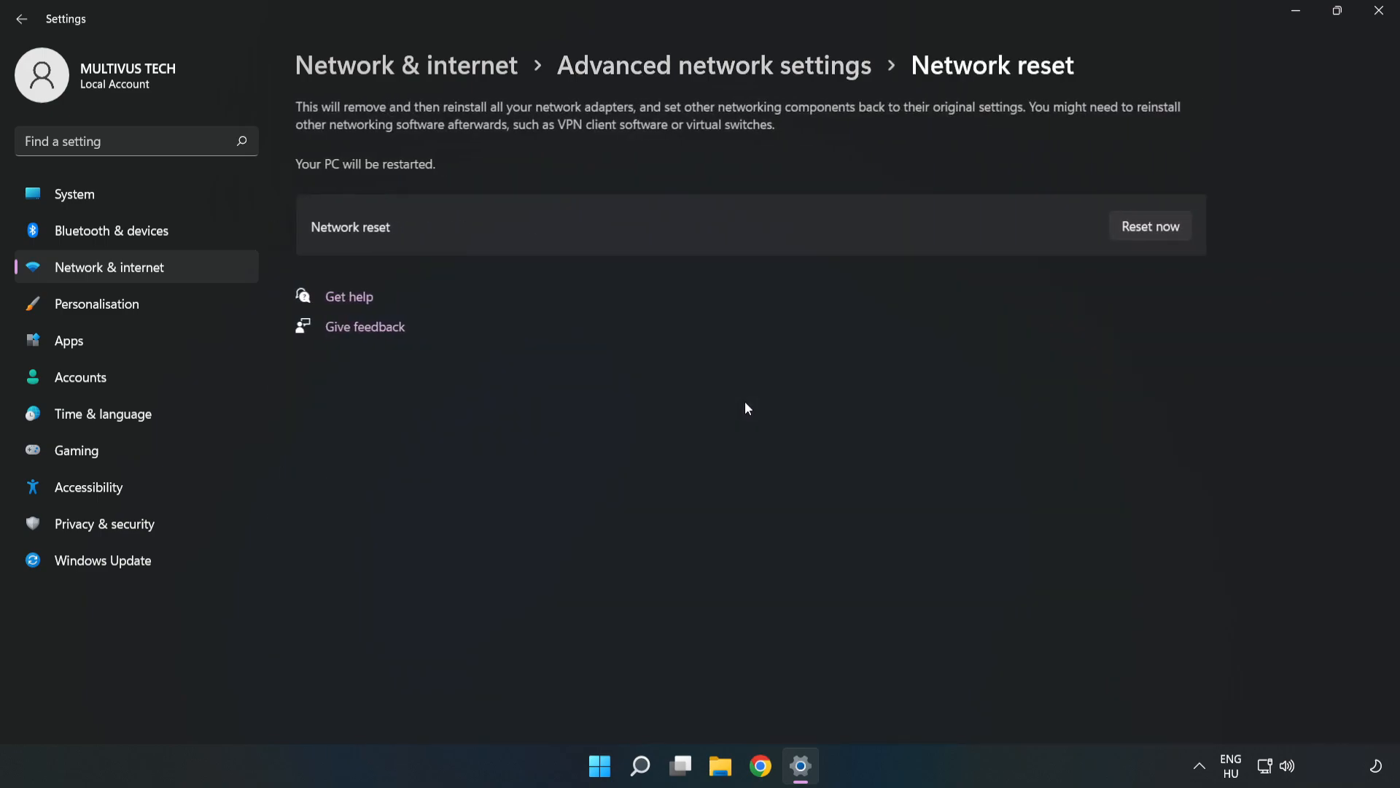
pyautogui.moveTo(852, 227)
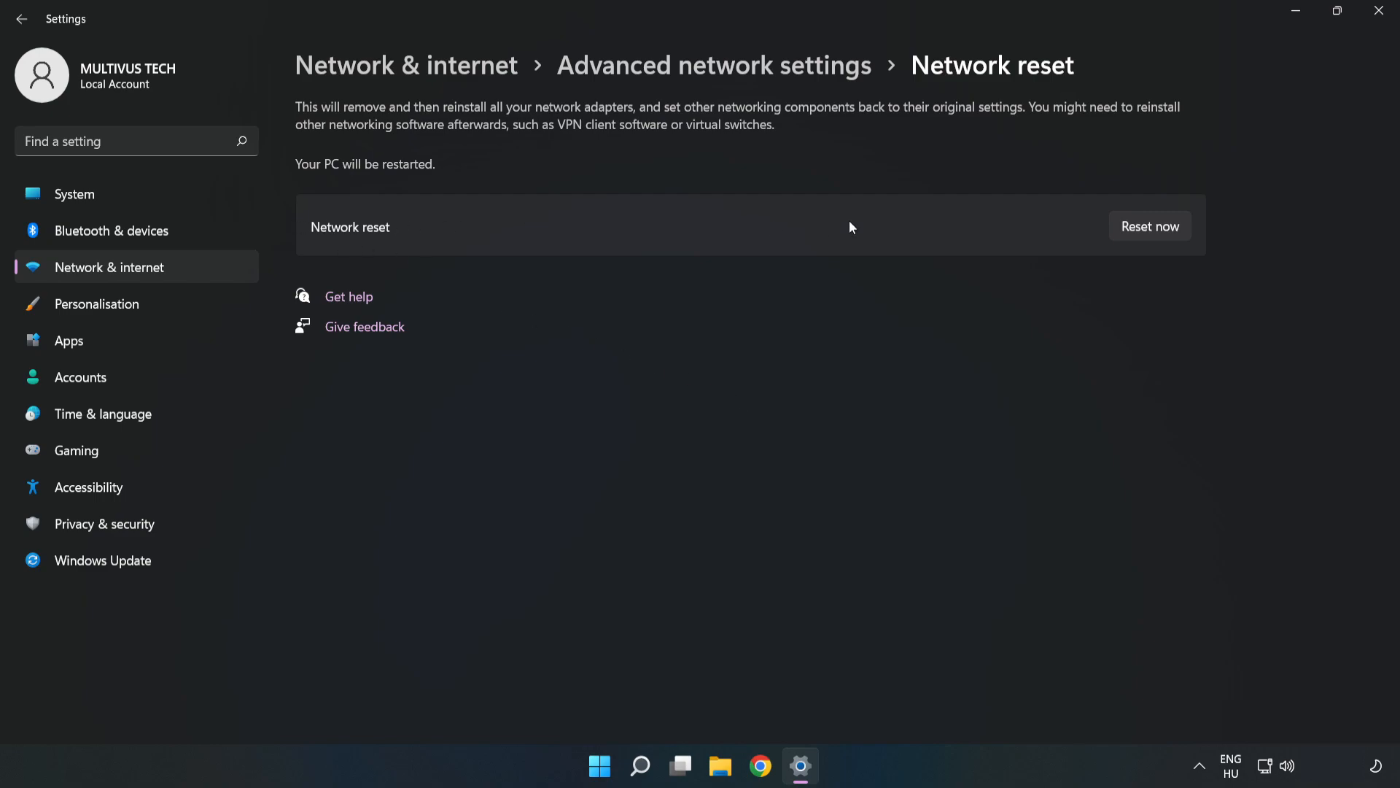
pyautogui.moveTo(1163, 228)
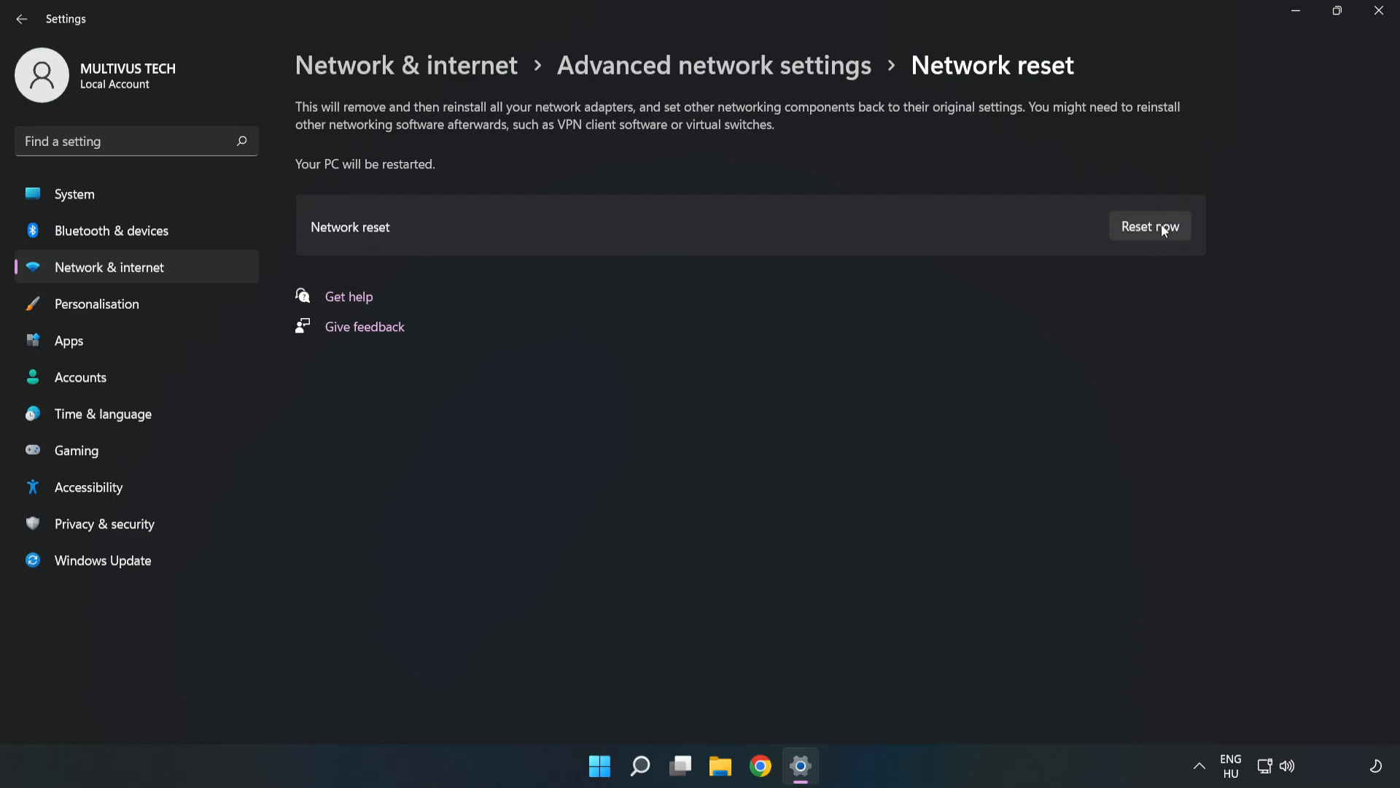
# Step: Run Network reset, confirm it, and dismiss the five-minute shutdown warning
pyautogui.click(1151, 225)
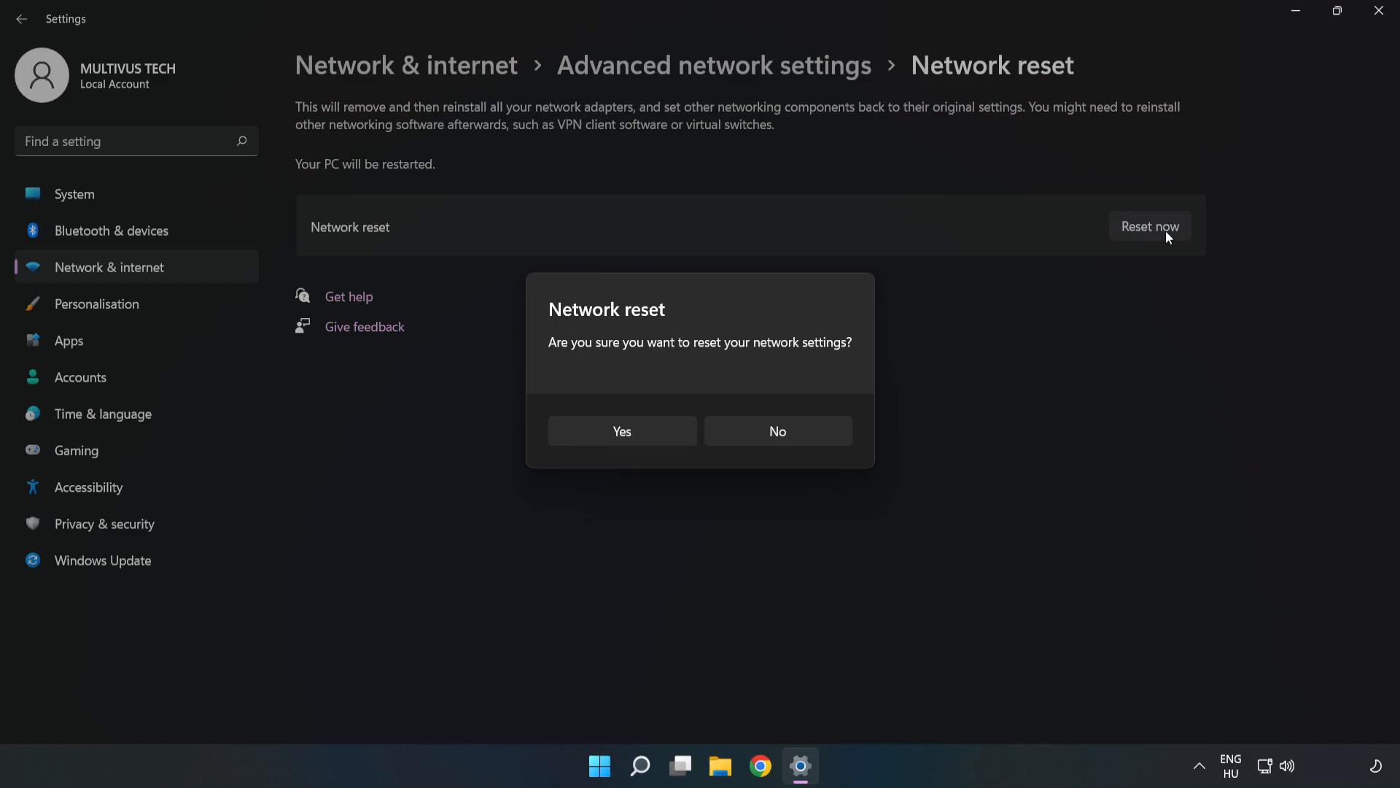
pyautogui.moveTo(652, 359)
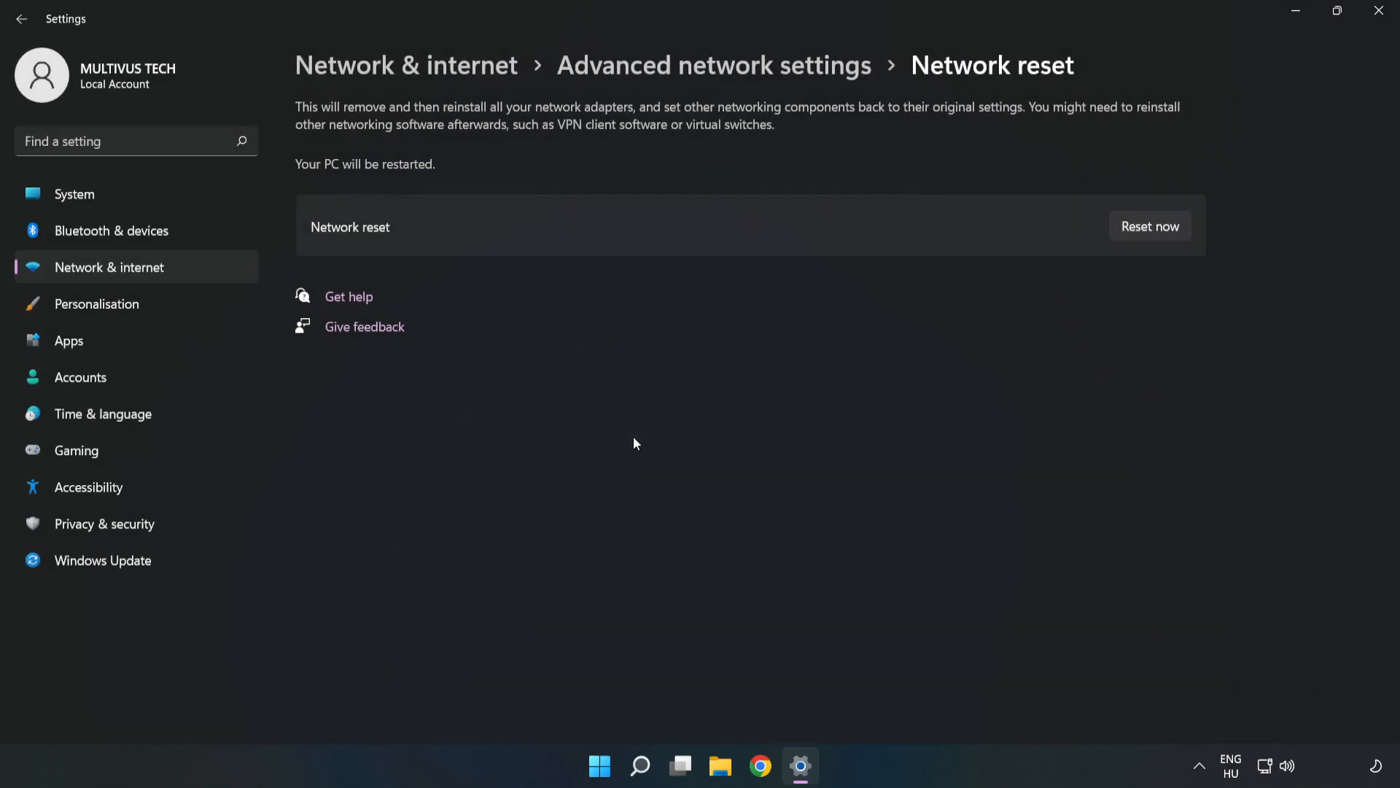
pyautogui.click(1150, 227)
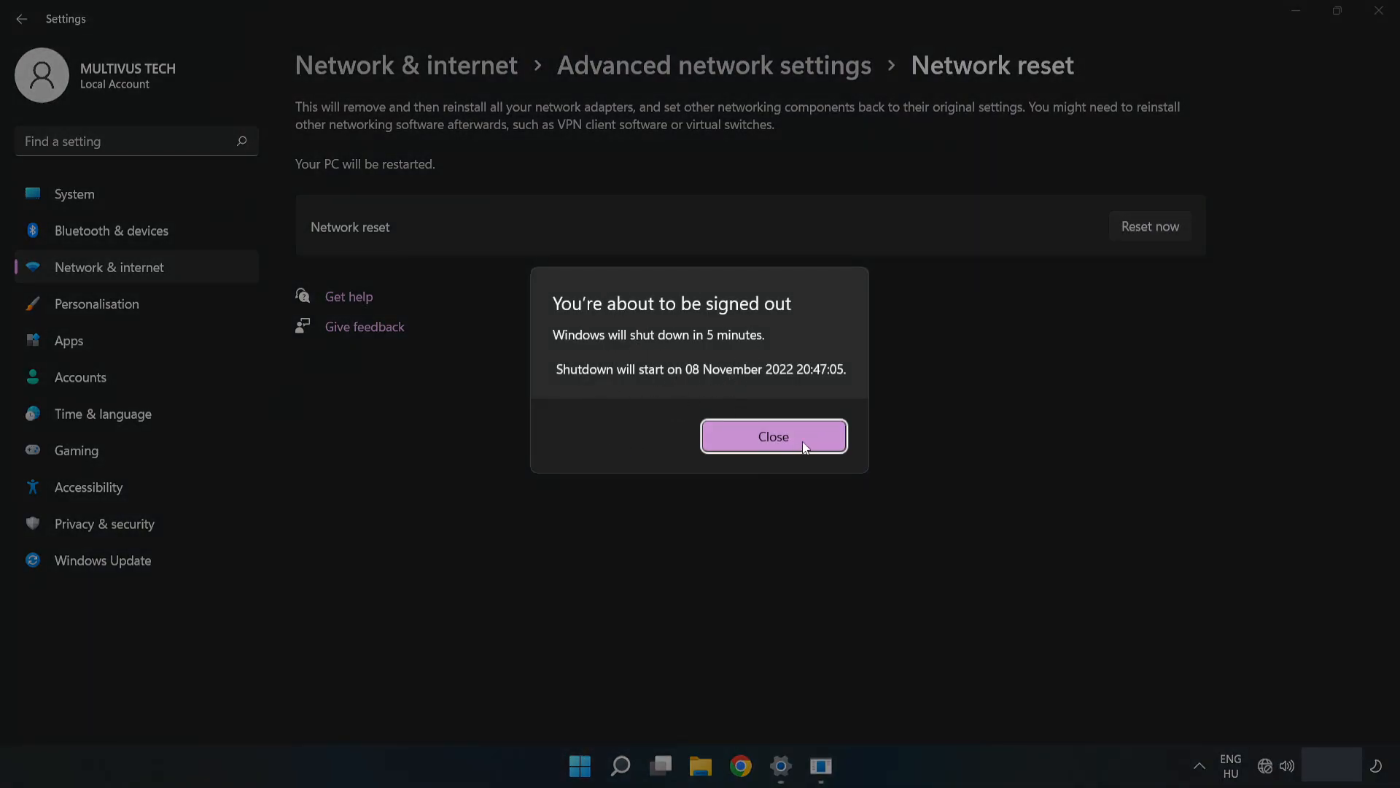
pyautogui.click(773, 436)
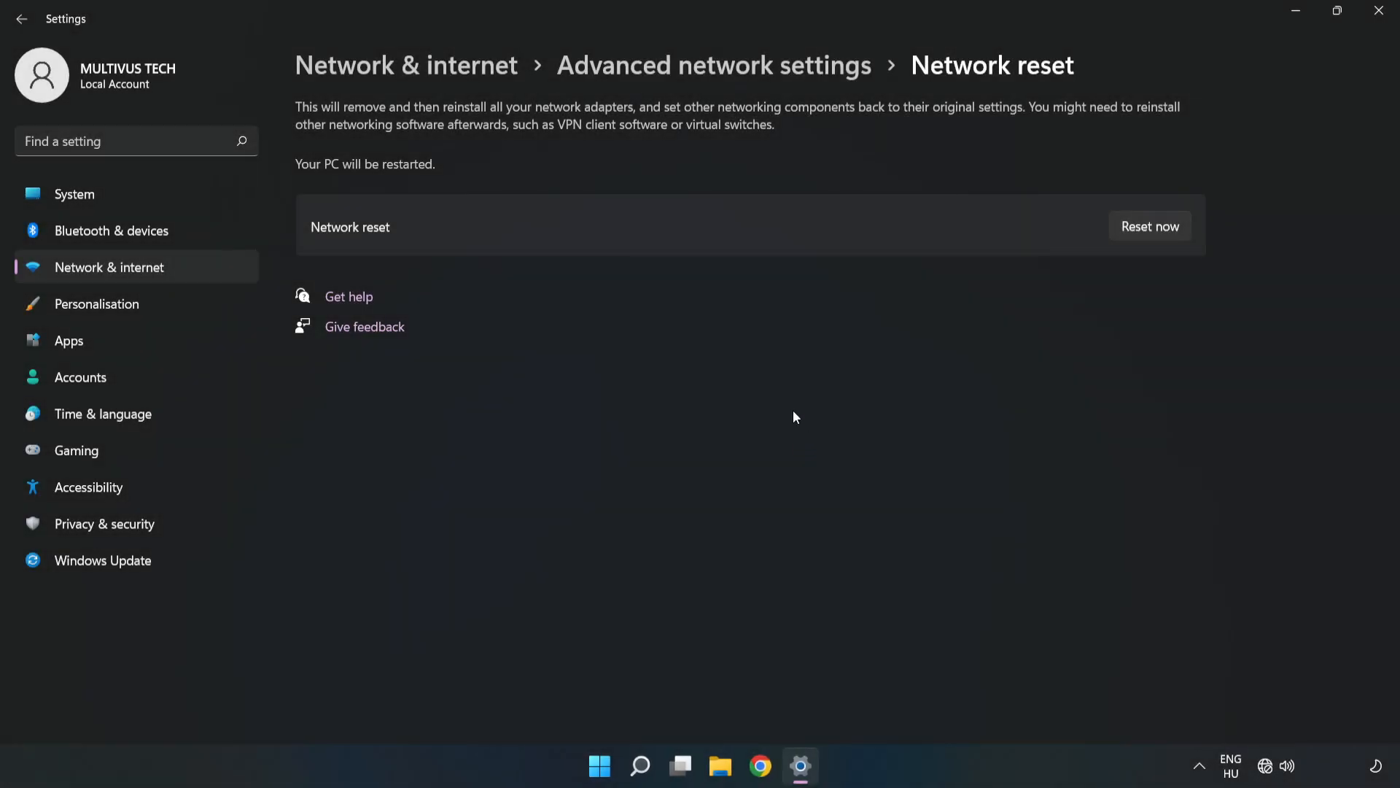
pyautogui.moveTo(1378, 11)
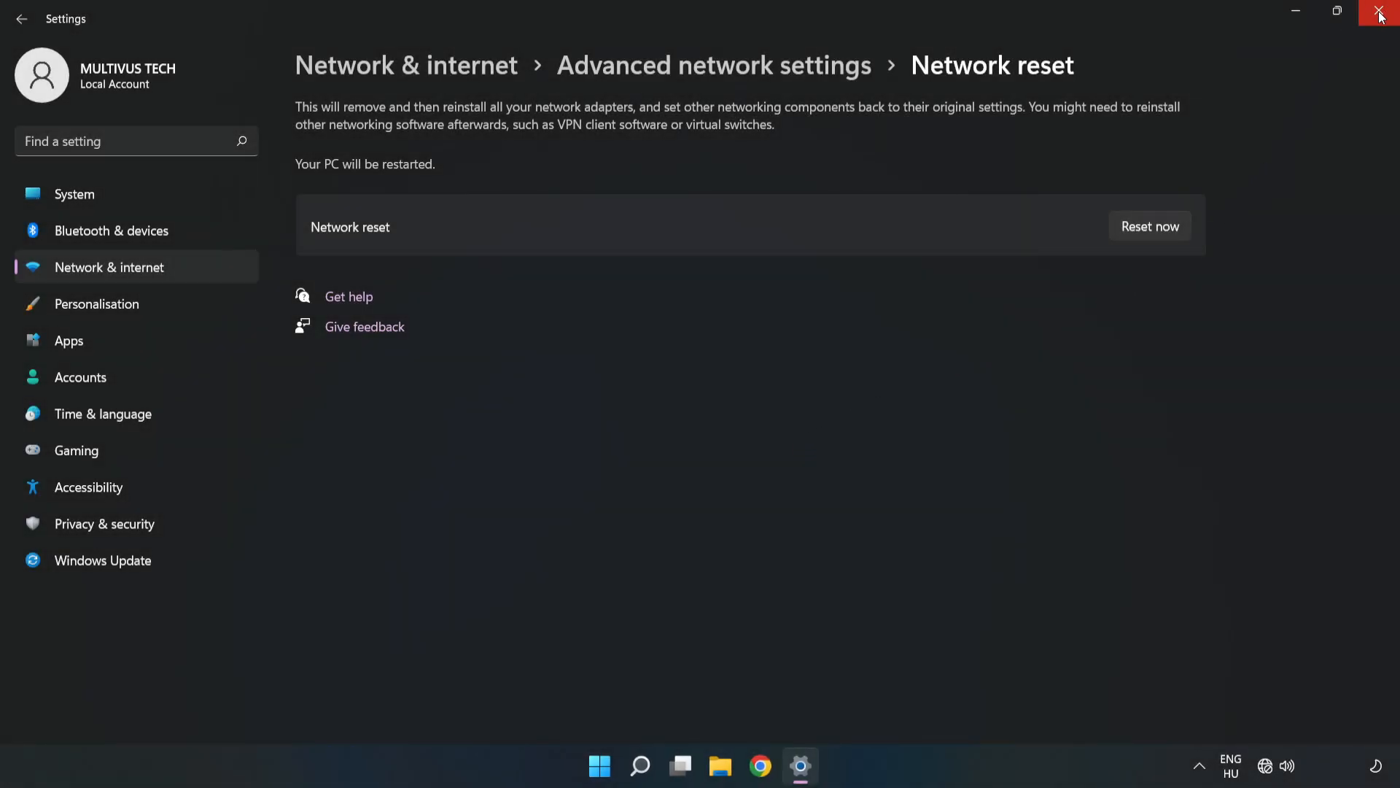
# Step: Close Settings and show the Start menu power options: Sleep, Shut down, Restart
pyautogui.click(1378, 13)
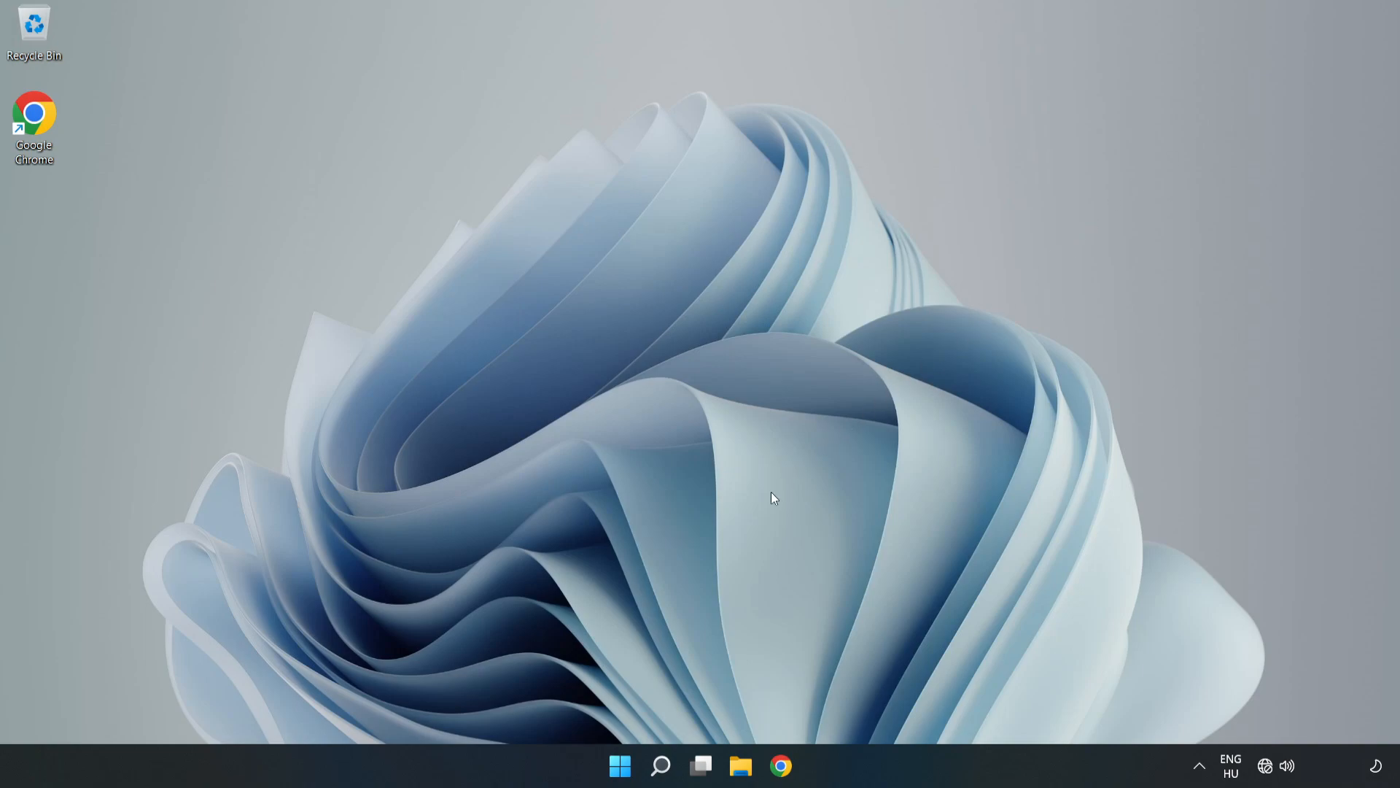
pyautogui.click(618, 763)
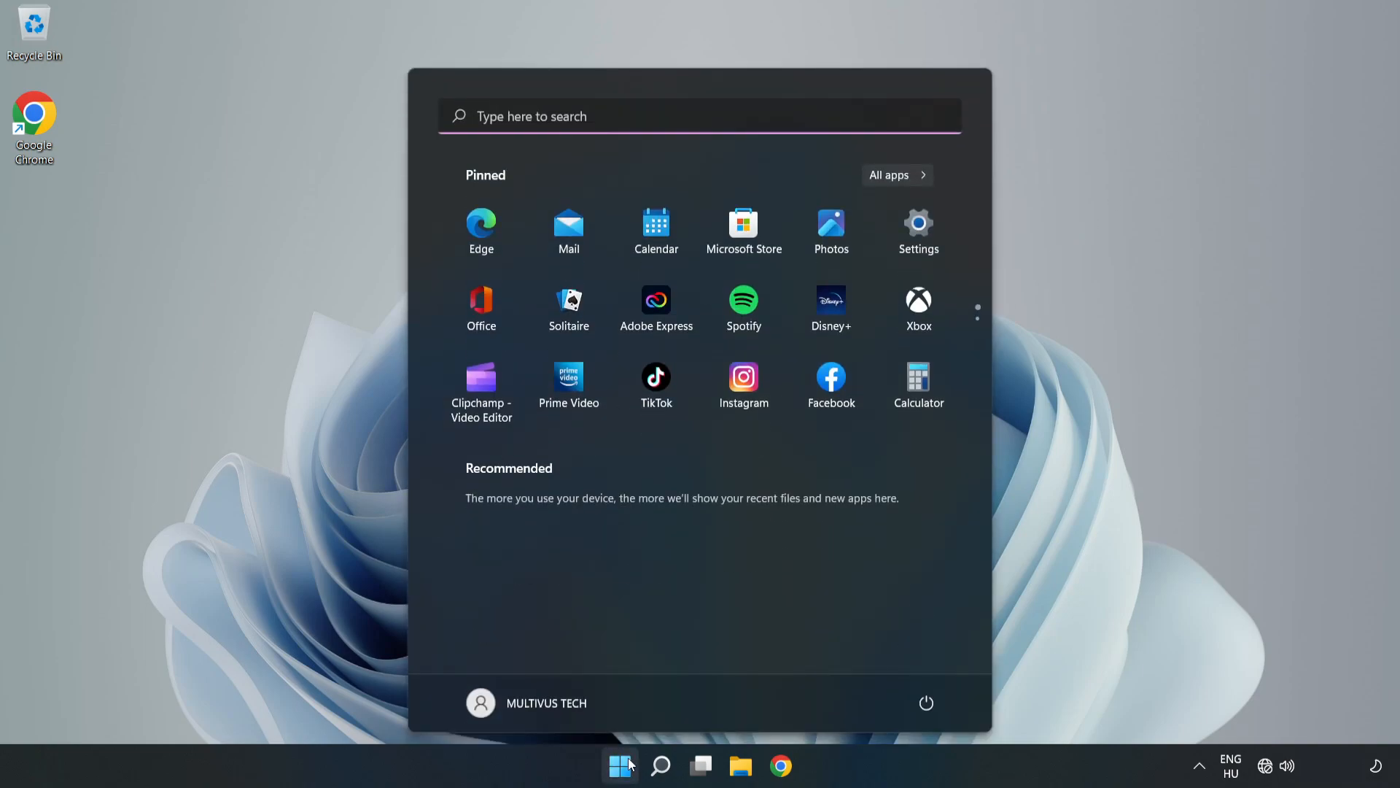
pyautogui.click(926, 702)
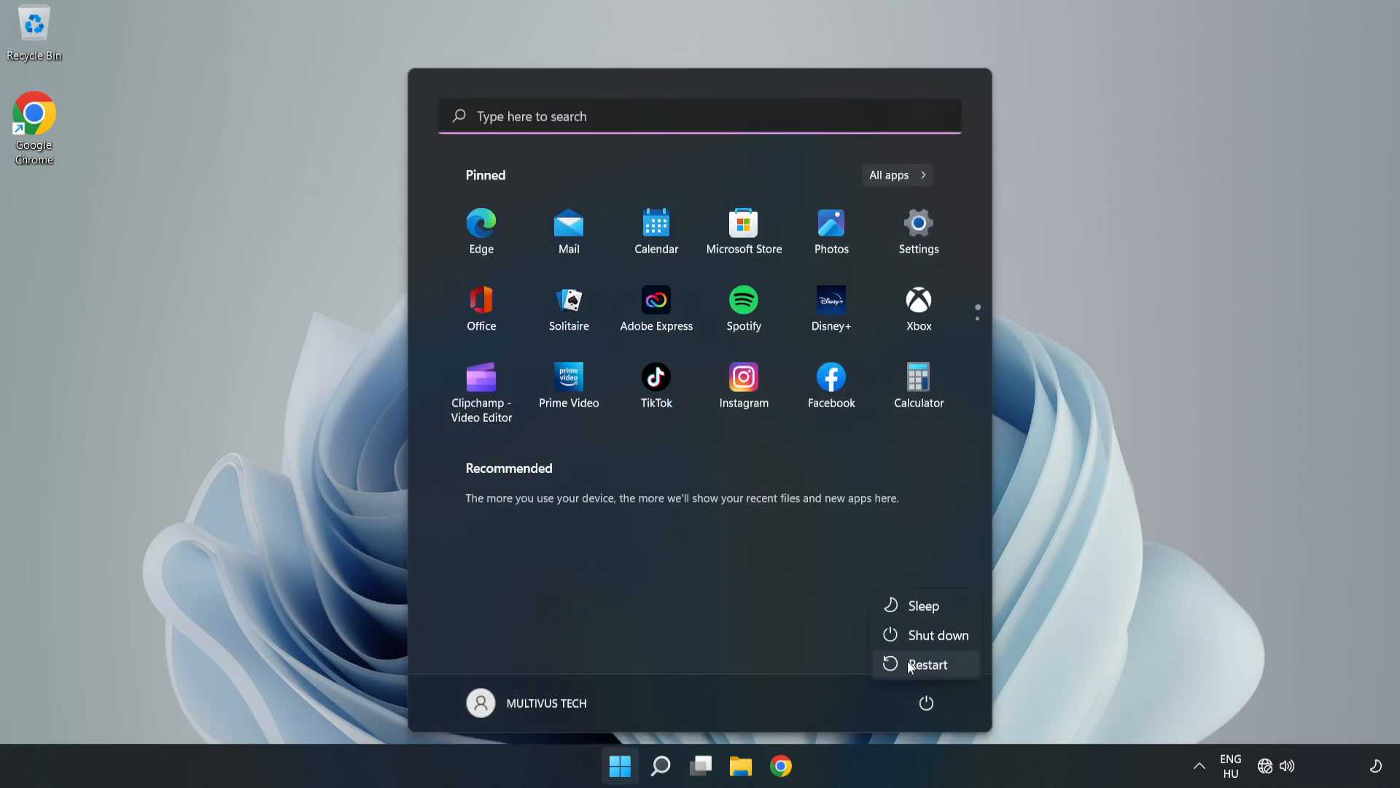